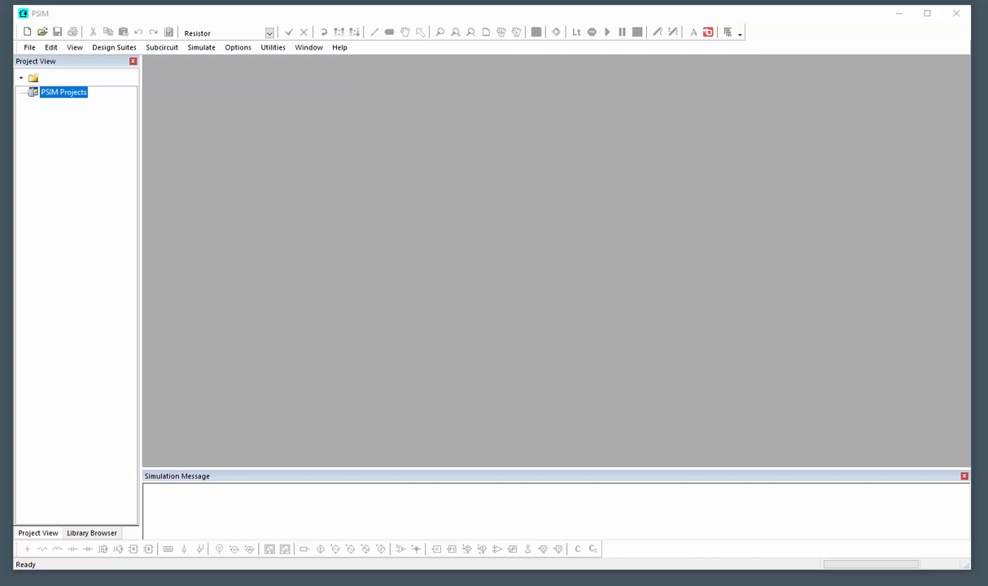
pyautogui.moveTo(15, 511)
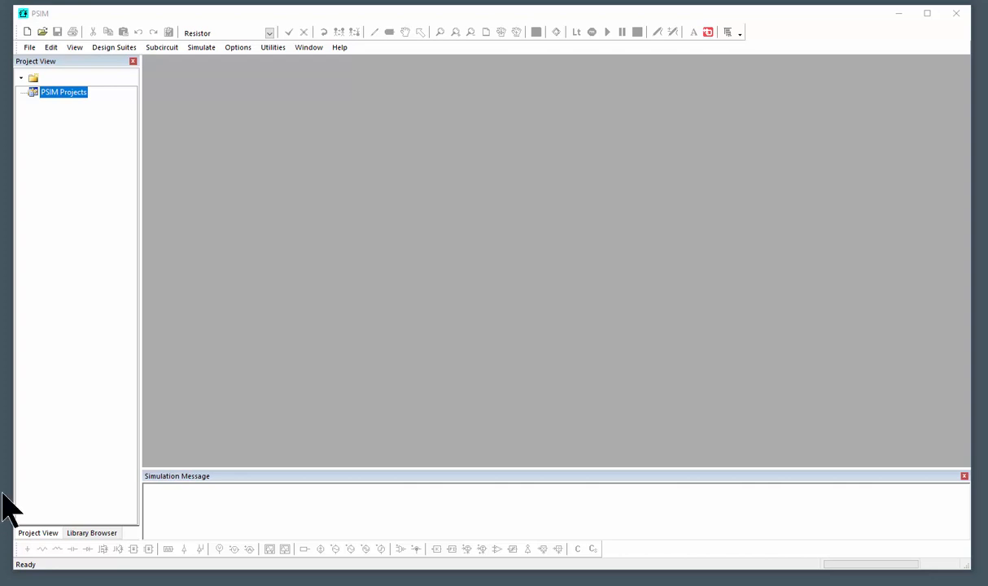
pyautogui.moveTo(179, 366)
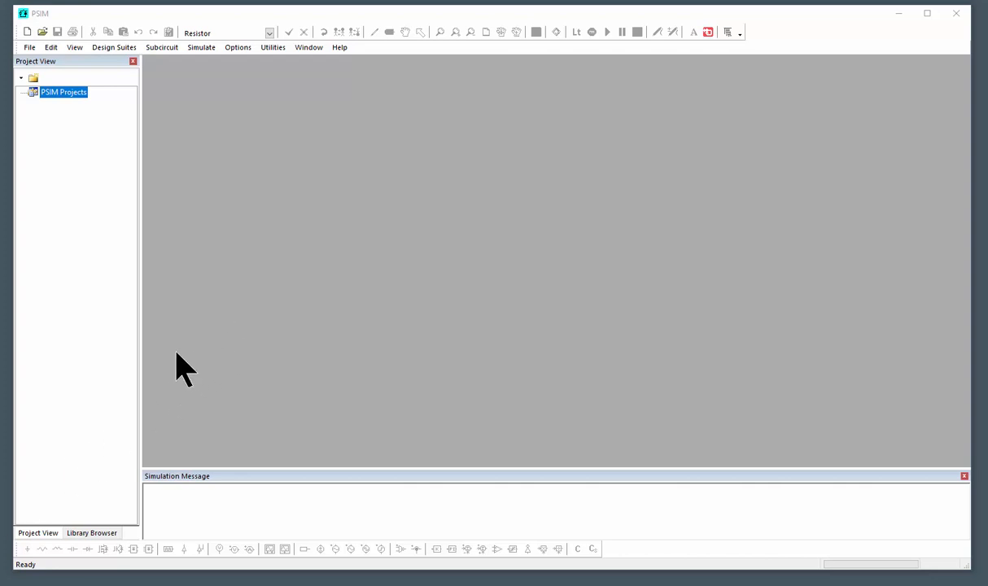
# - Bring up the Help Browser via Help > Search Help and focus the empty Find box
pyautogui.click(342, 46)
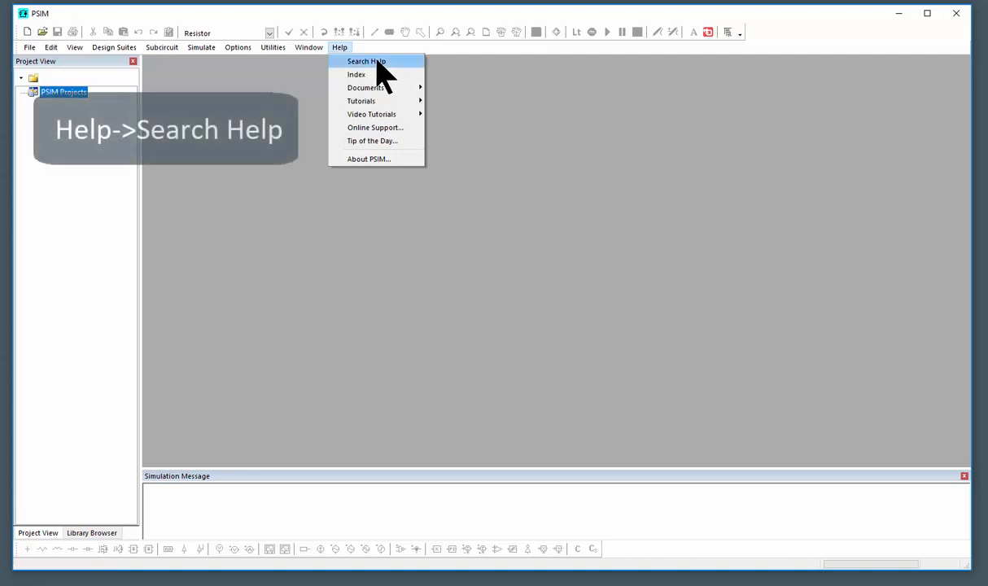
pyautogui.click(368, 62)
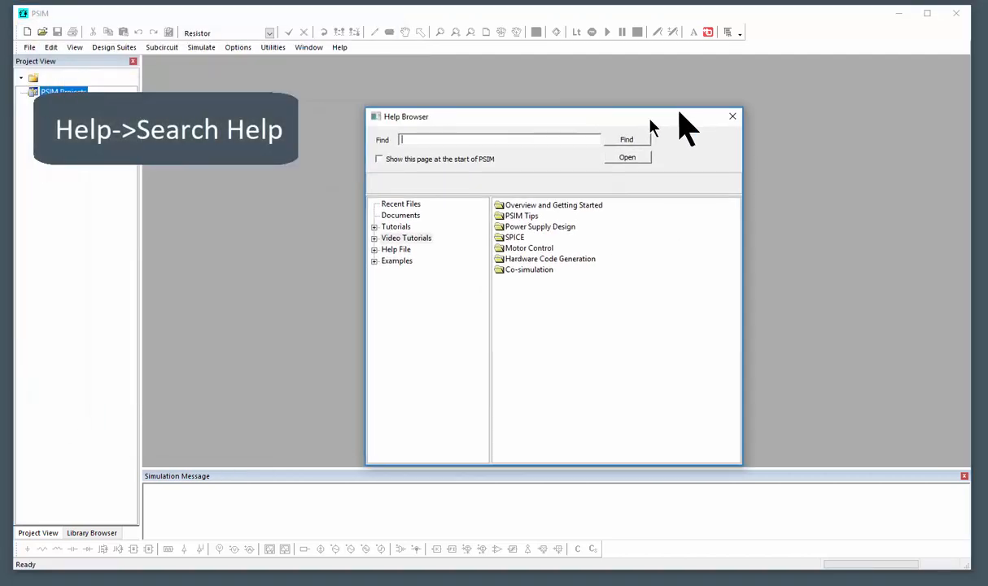
pyautogui.click(339, 48)
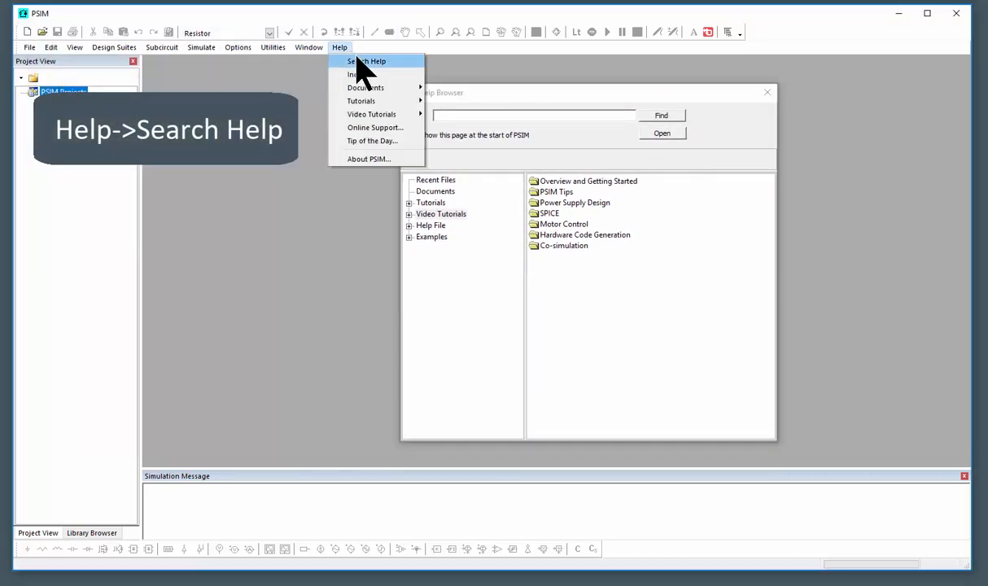
pyautogui.click(366, 62)
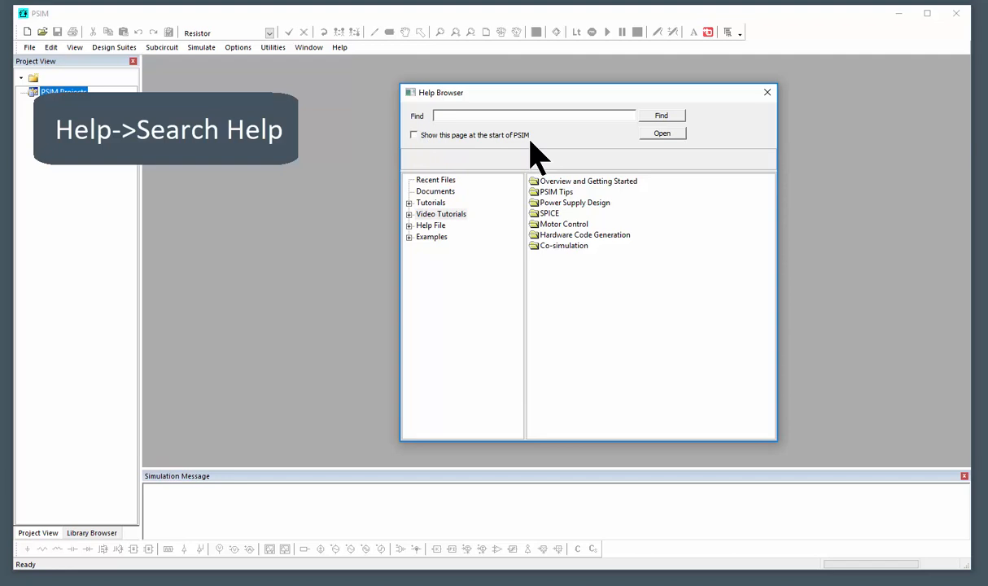
pyautogui.click(534, 114)
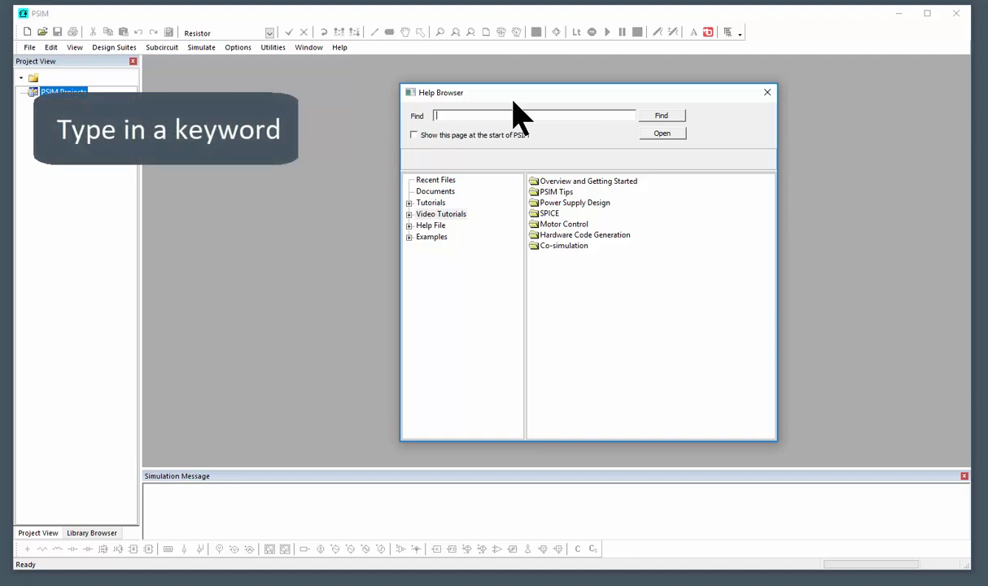
# - Search help for pmsm and select the sensorless PMSM drive tutorial PDF
pyautogui.write('pmsm')
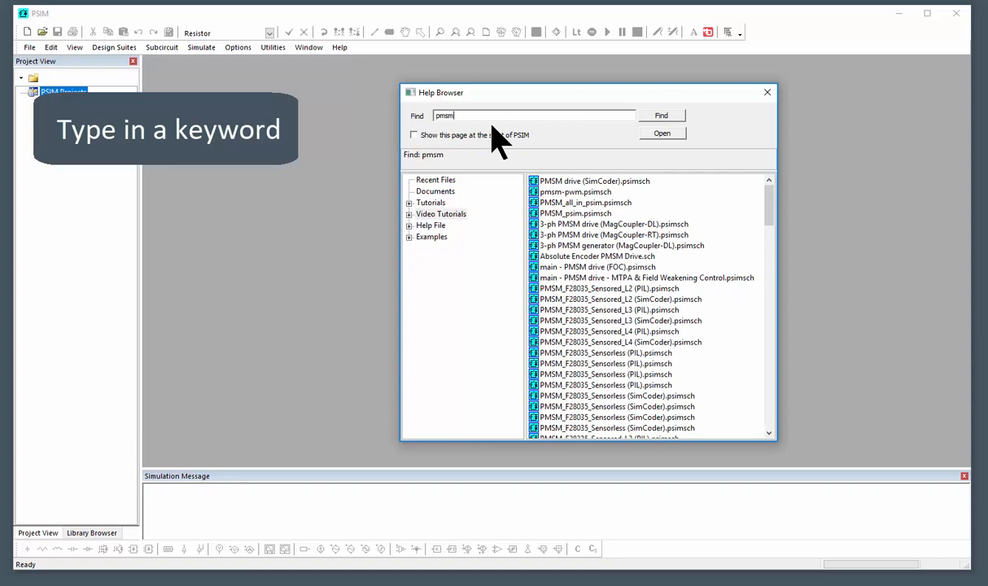
pyautogui.moveTo(768, 213)
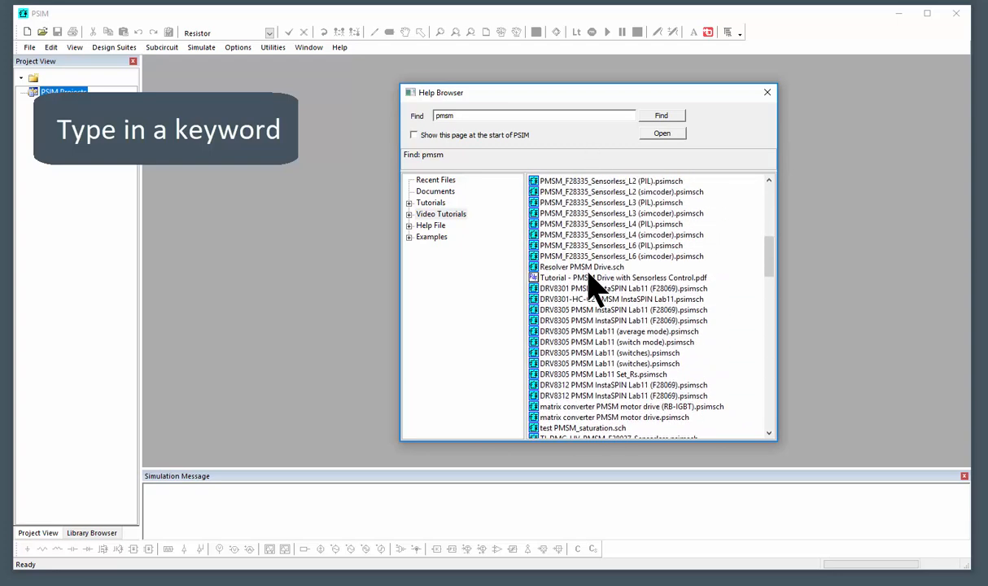
pyautogui.click(631, 277)
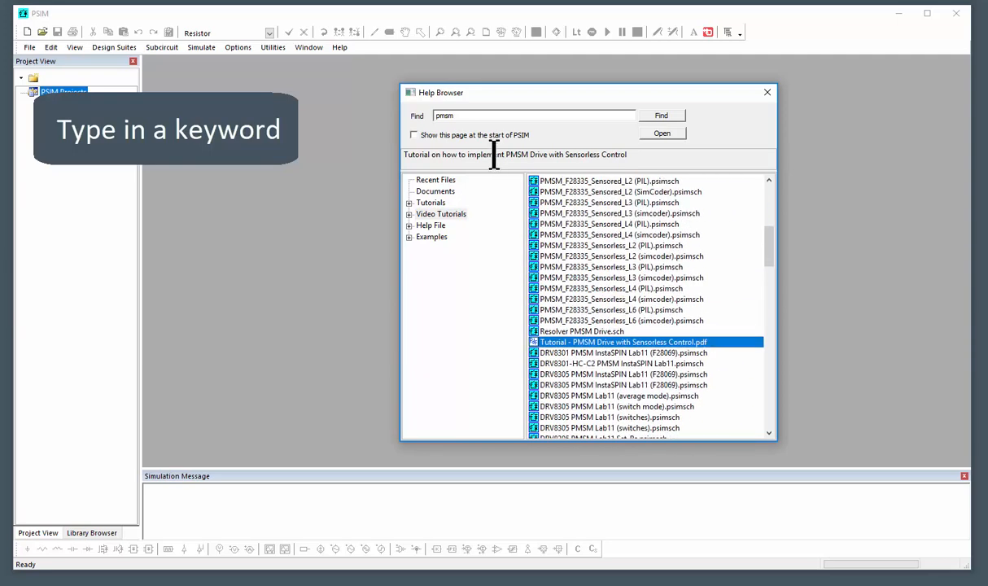
# - Search help for sensorless and scroll through the matching examples, tutorials and videos
pyautogui.write('s')
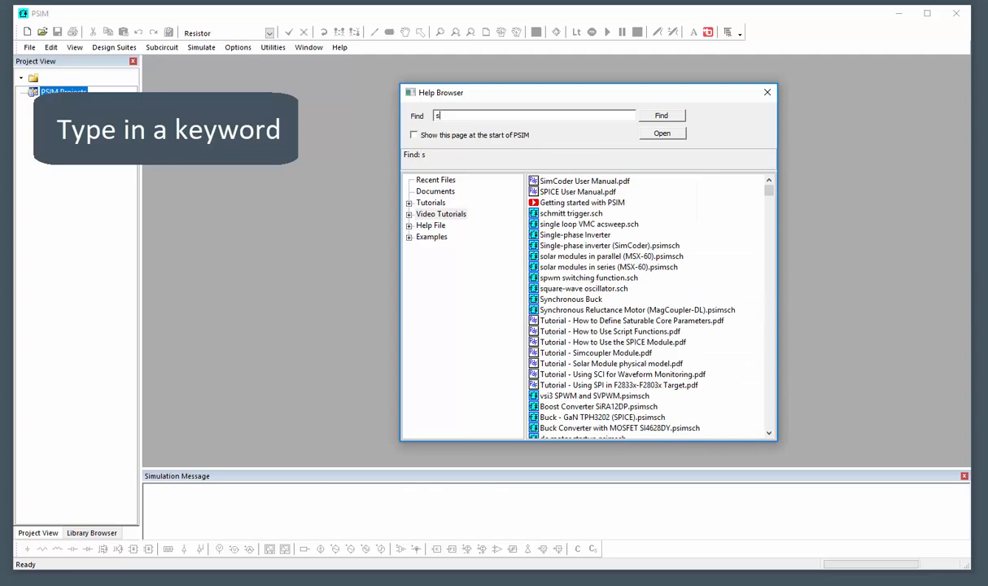
pyautogui.write('ensorless')
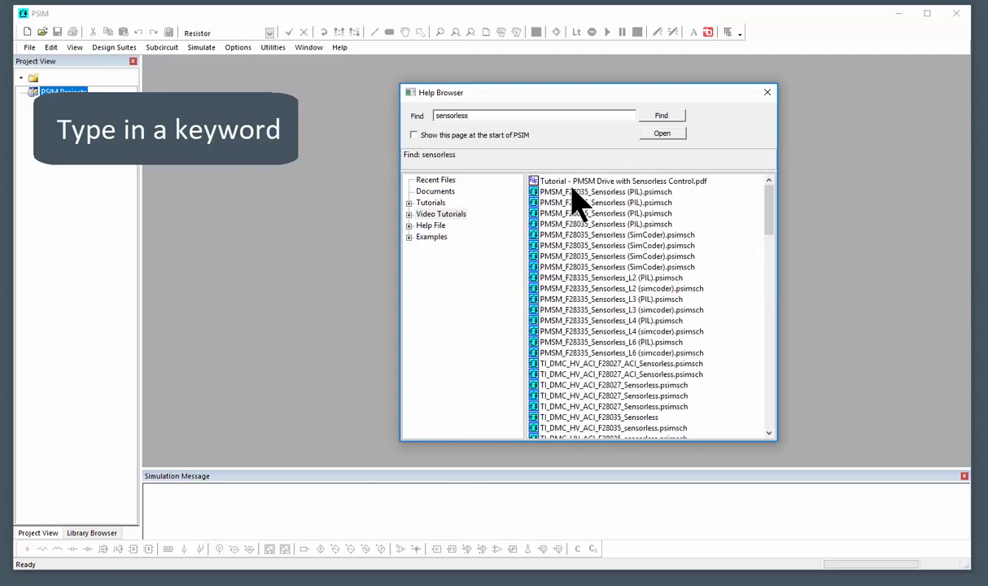
pyautogui.scroll(-3)
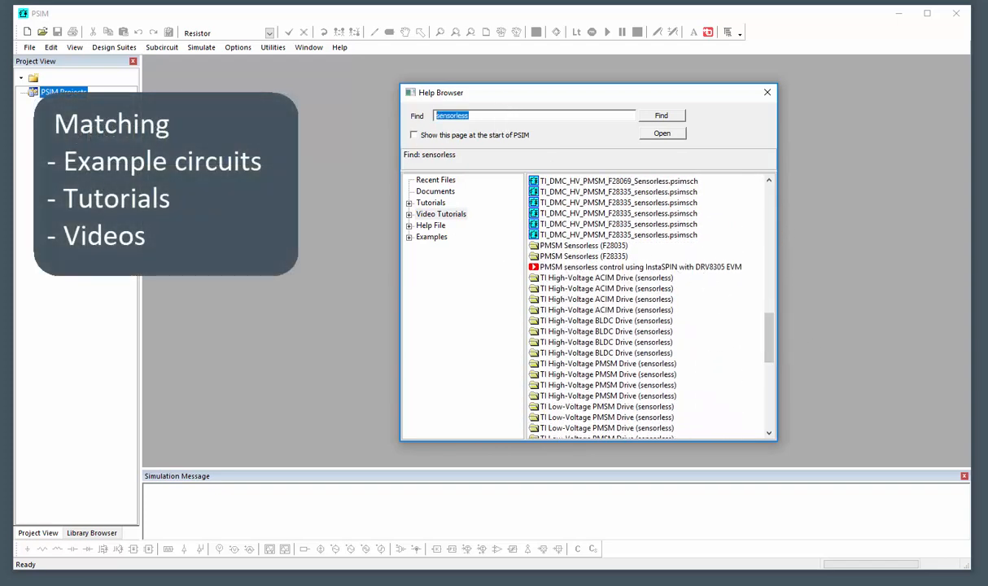
# - Search help for instaspin and scroll through the InstaSPIN examples, tutorials and videos
pyautogui.write('instaspin')
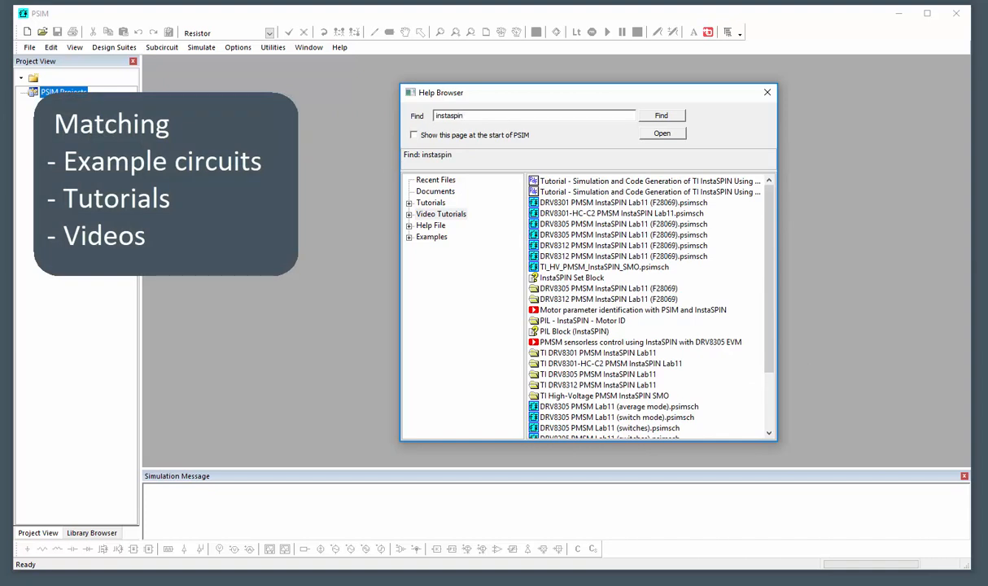
pyautogui.moveTo(680, 215)
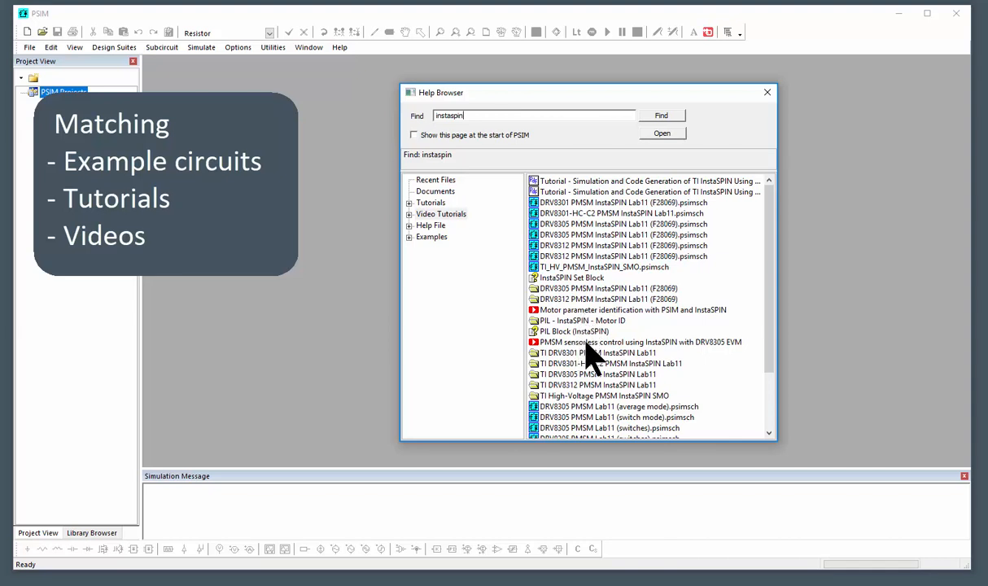
pyautogui.moveTo(598, 361)
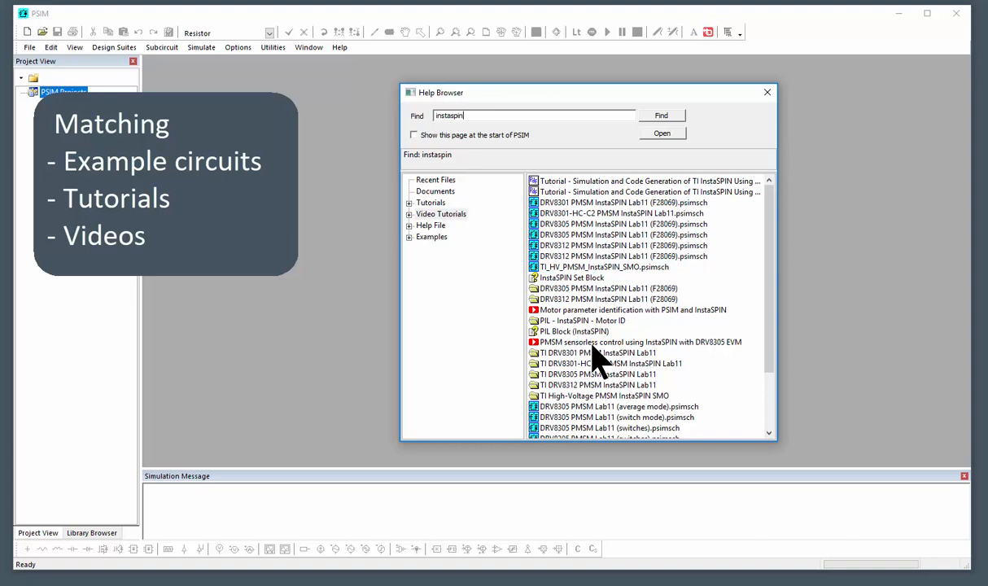
pyautogui.moveTo(583, 371)
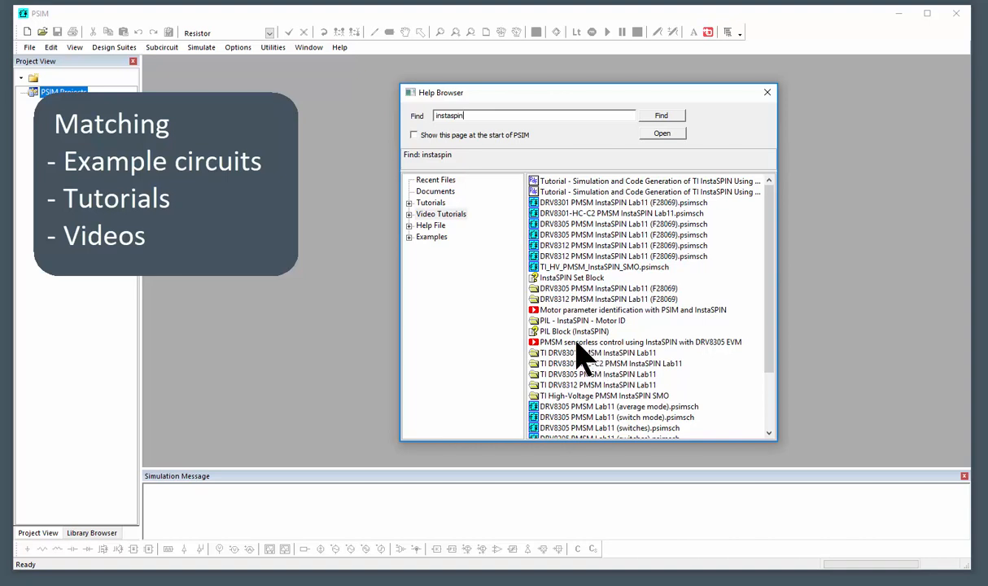
pyautogui.scroll(-3)
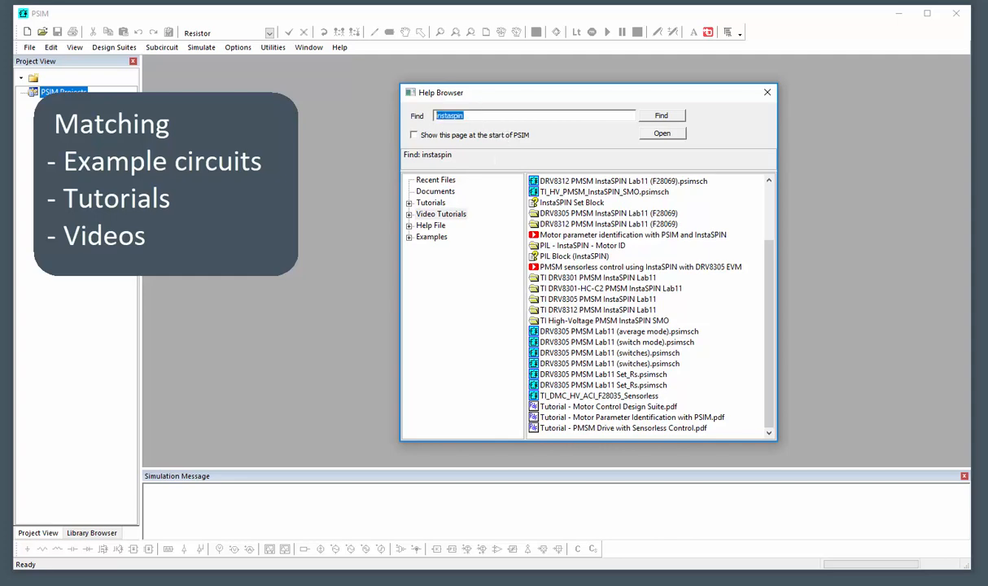
# - Search phase, indu, then wind and select the Wind power system - Double-fed Induction Generator example
pyautogui.write('phase')
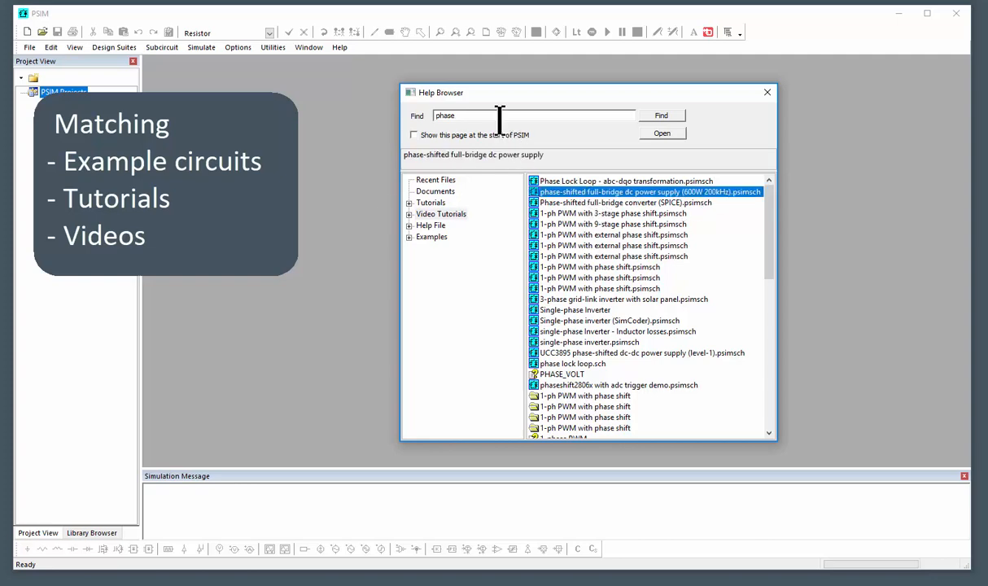
pyautogui.write('induc')
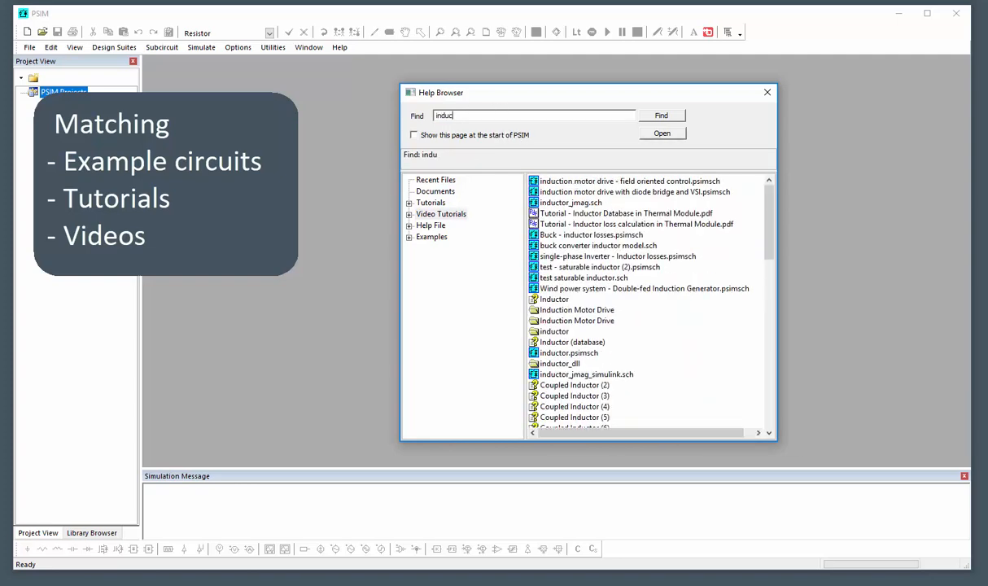
pyautogui.write('wind')
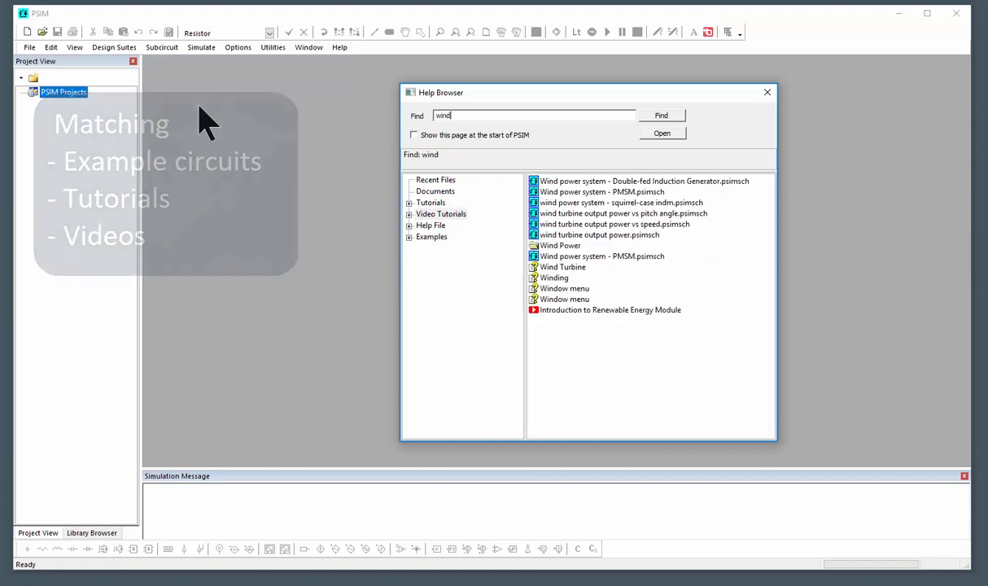
pyautogui.moveTo(625, 252)
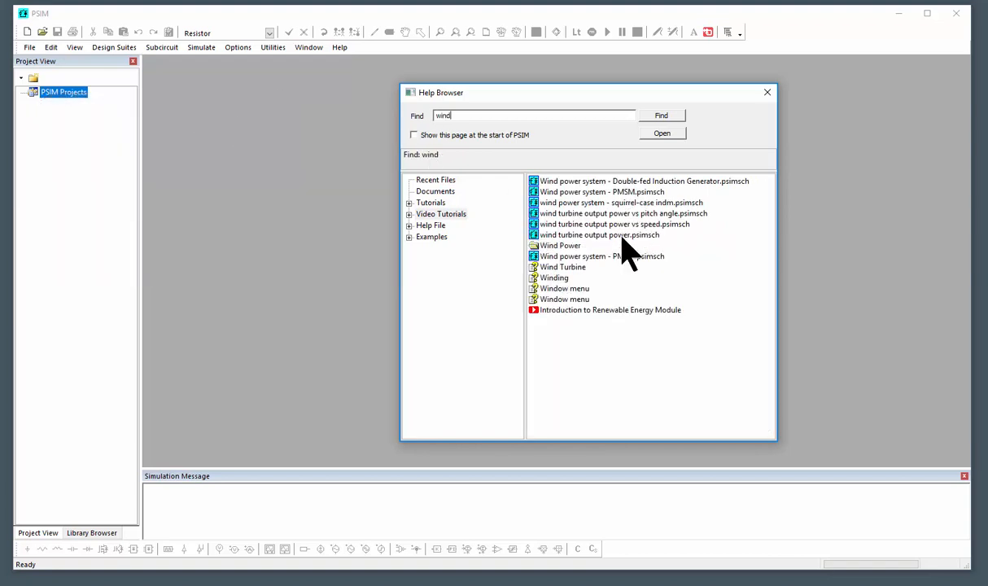
pyautogui.click(643, 181)
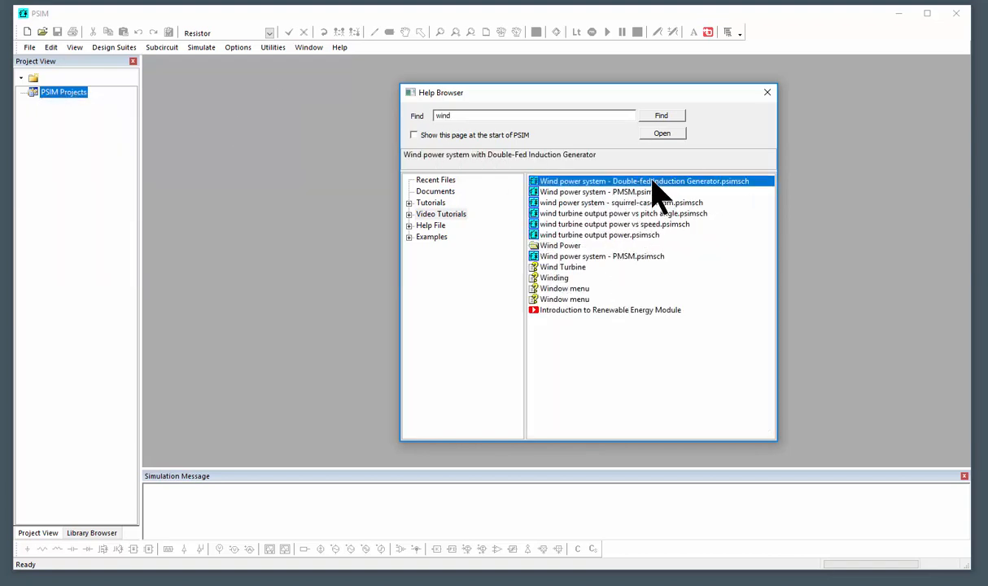
# - Load the double-fed induction generator wind example and close the Help Browser
pyautogui.doubleClick(644, 181)
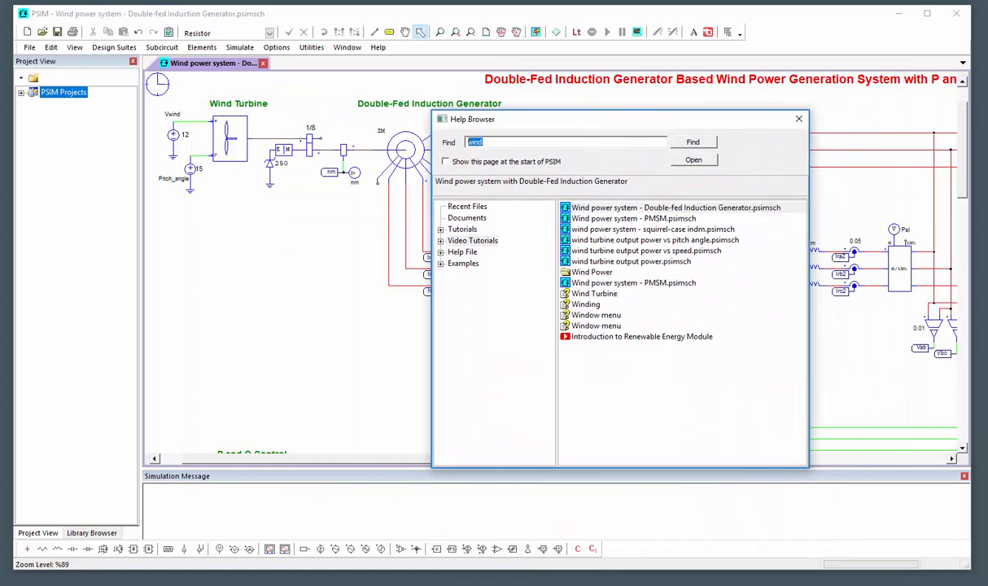
pyautogui.moveTo(626, 358)
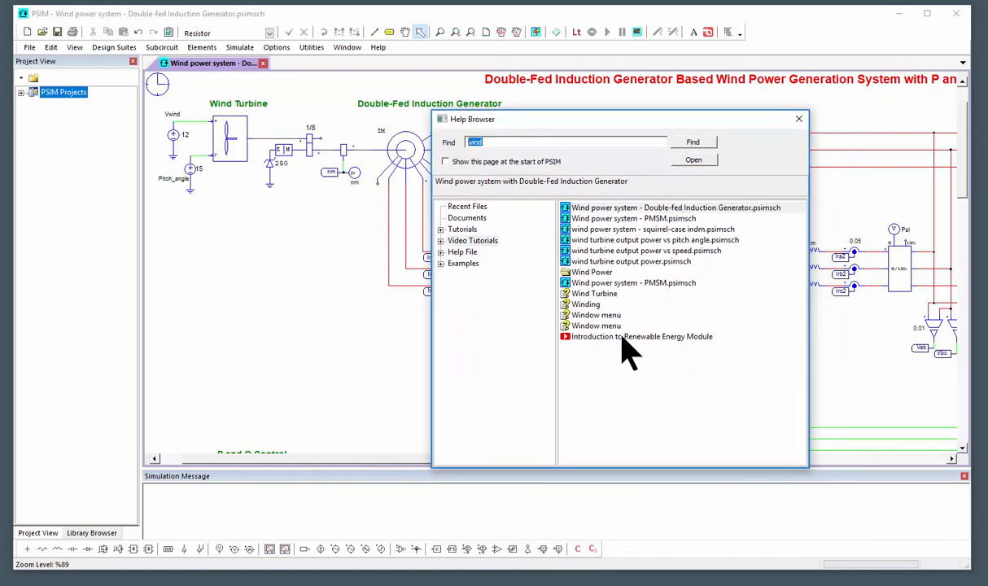
pyautogui.moveTo(622, 377)
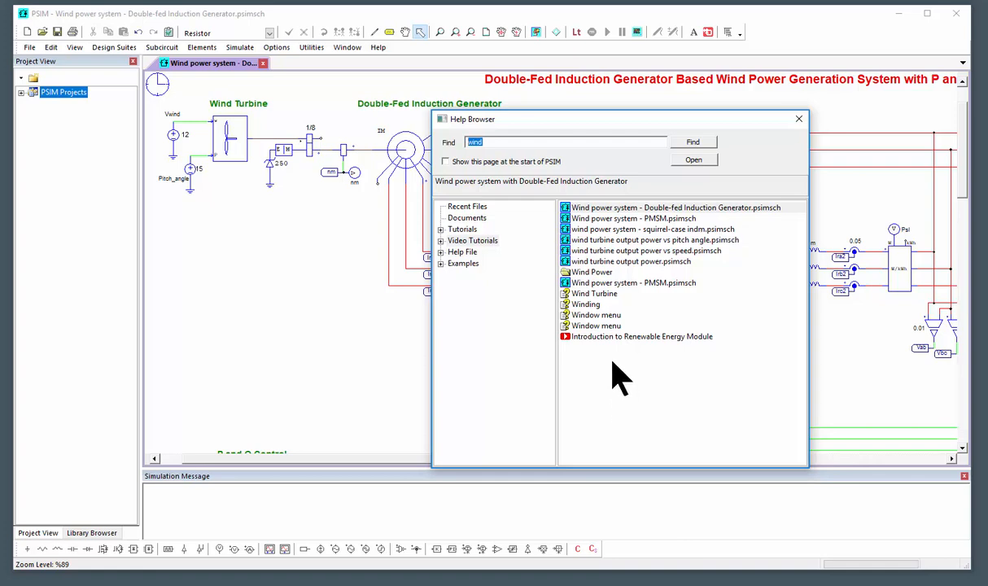
pyautogui.moveTo(601, 297)
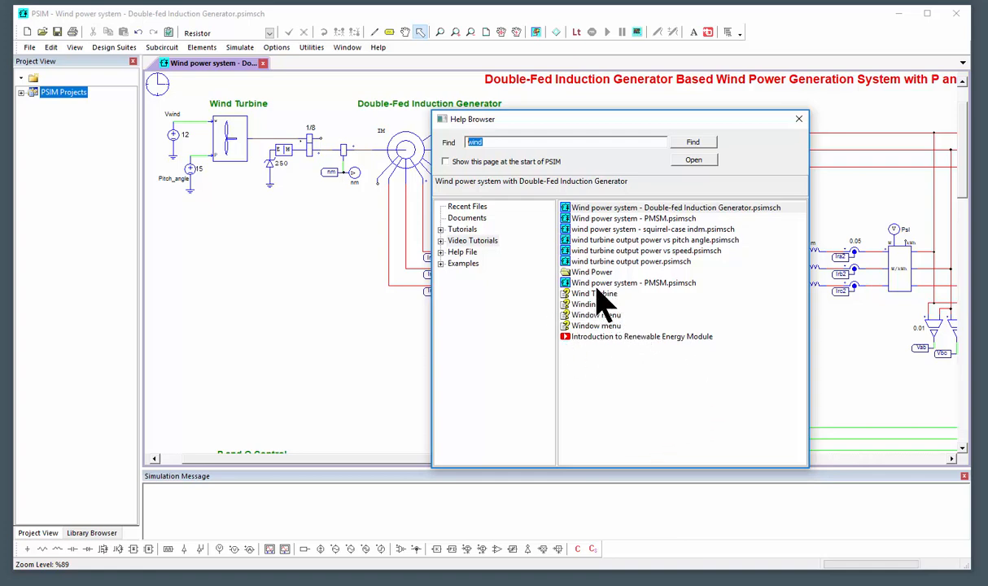
pyautogui.click(797, 117)
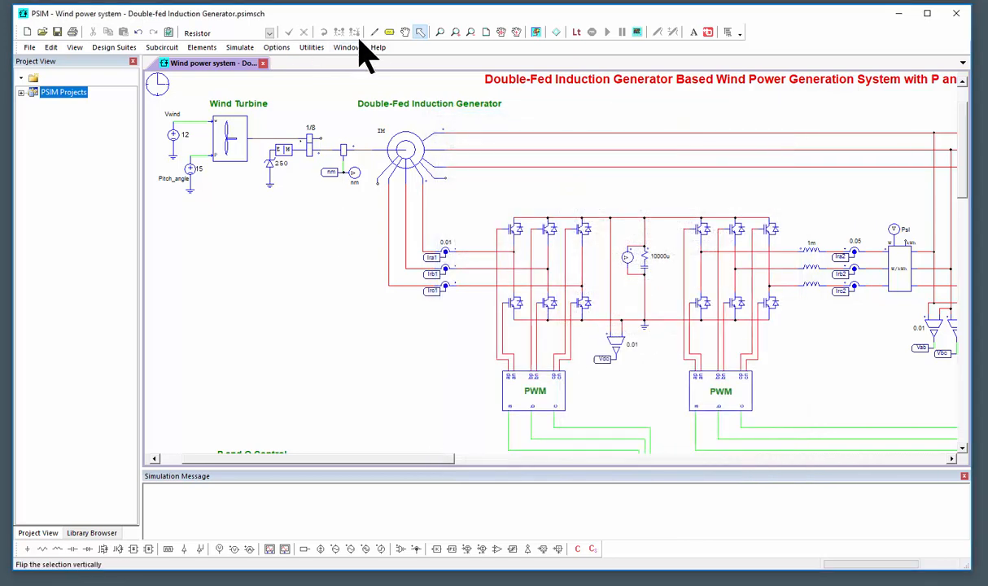
pyautogui.click(383, 46)
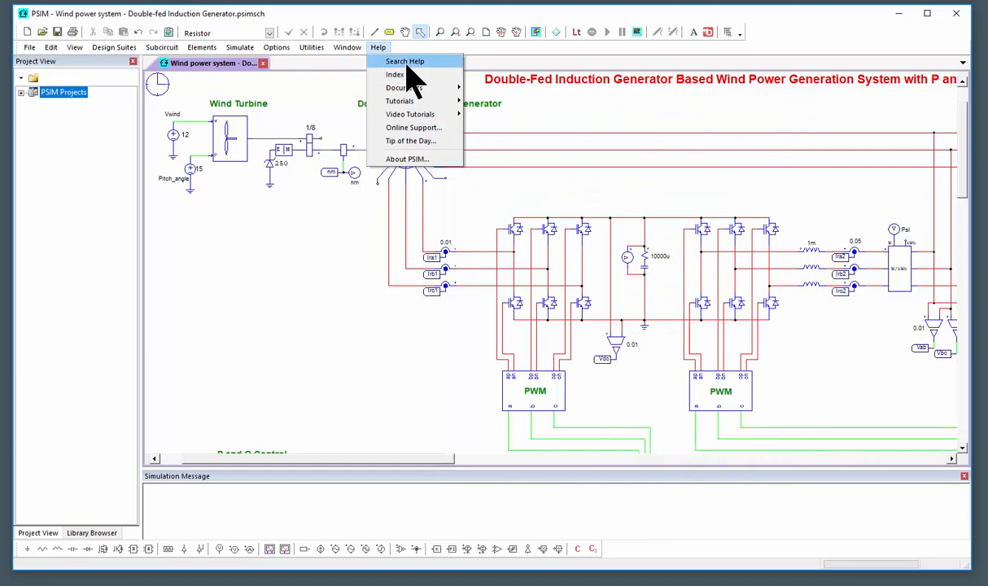
pyautogui.click(407, 61)
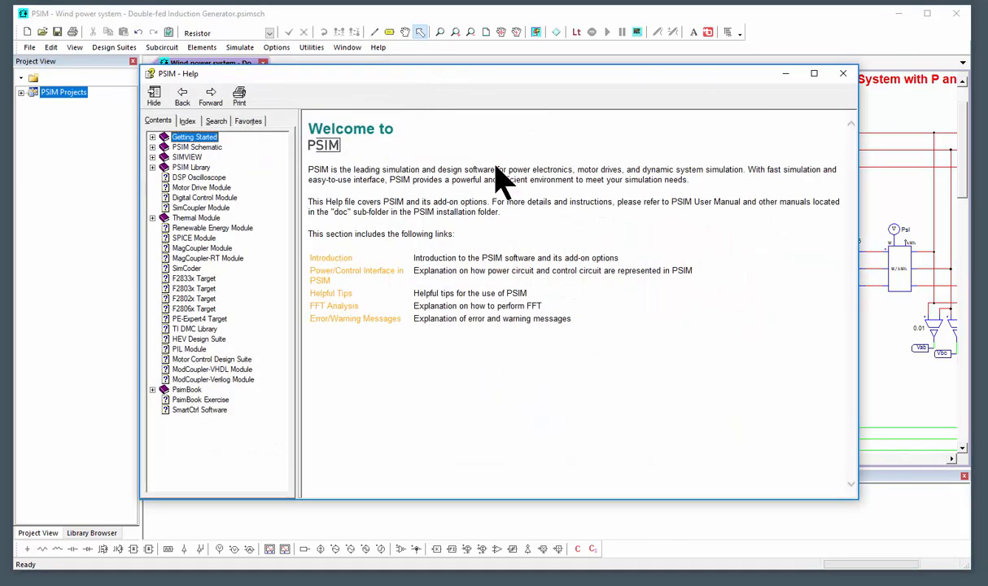
pyautogui.click(840, 72)
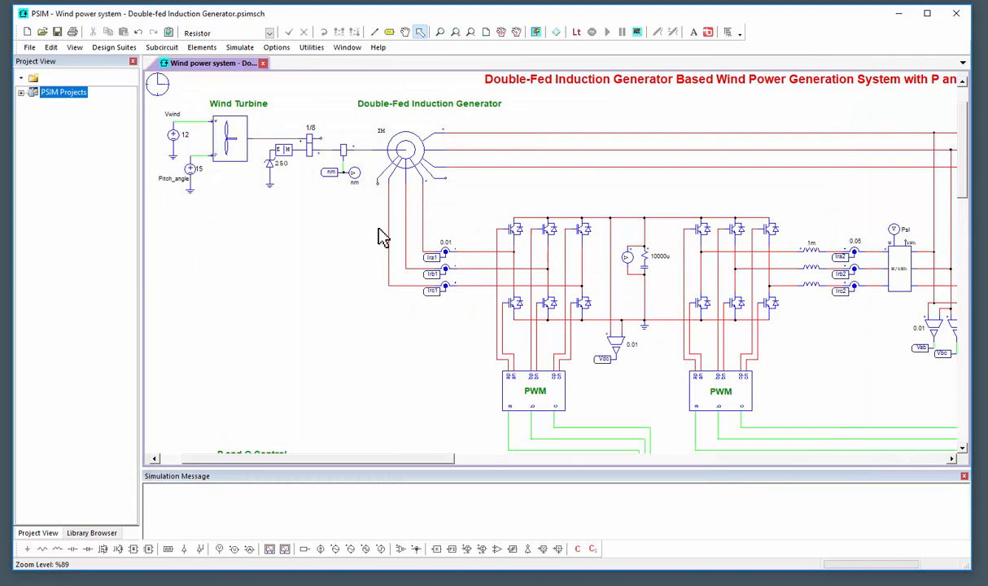
pyautogui.moveTo(424, 182)
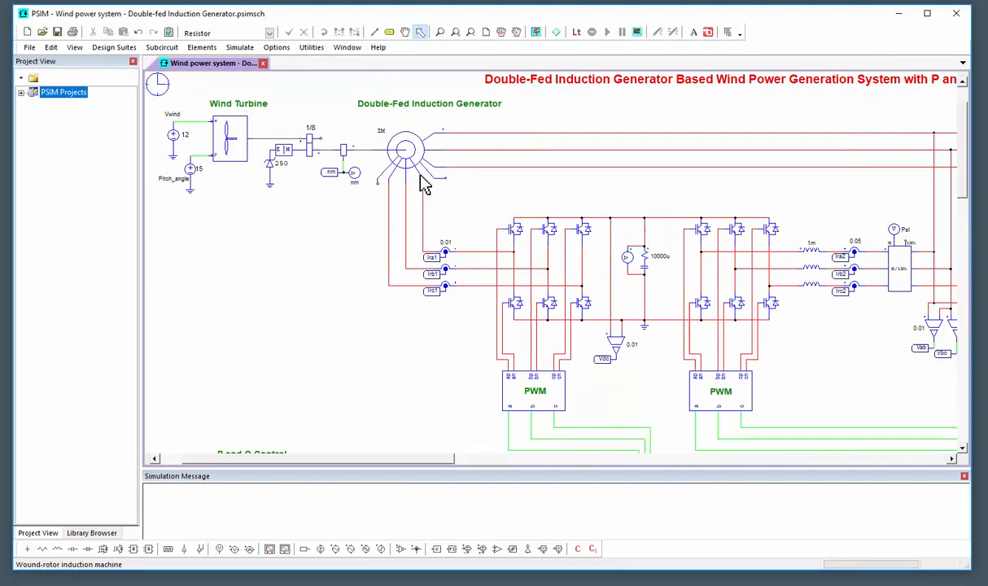
pyautogui.doubleClick(405, 150)
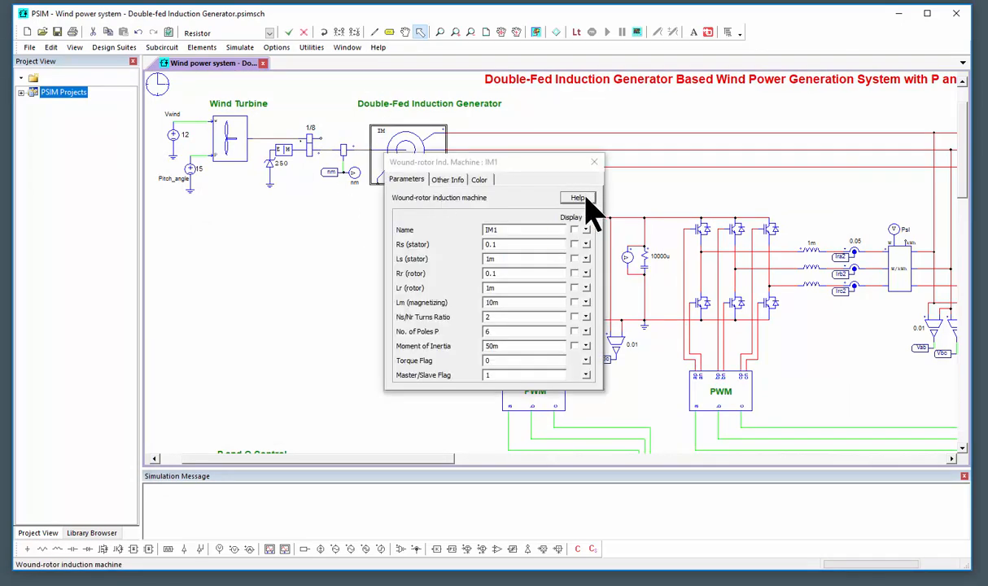
pyautogui.click(577, 197)
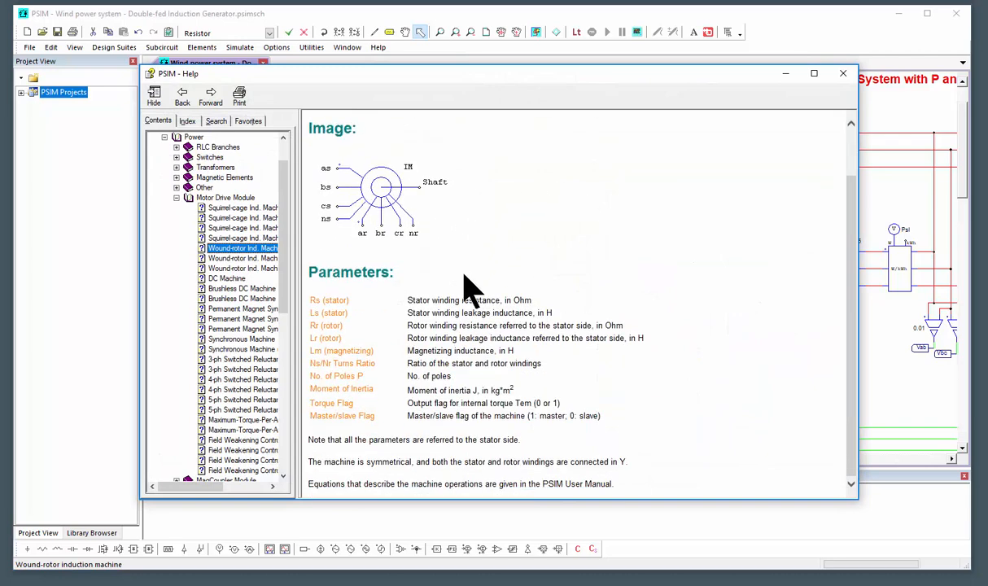
pyautogui.moveTo(389, 394)
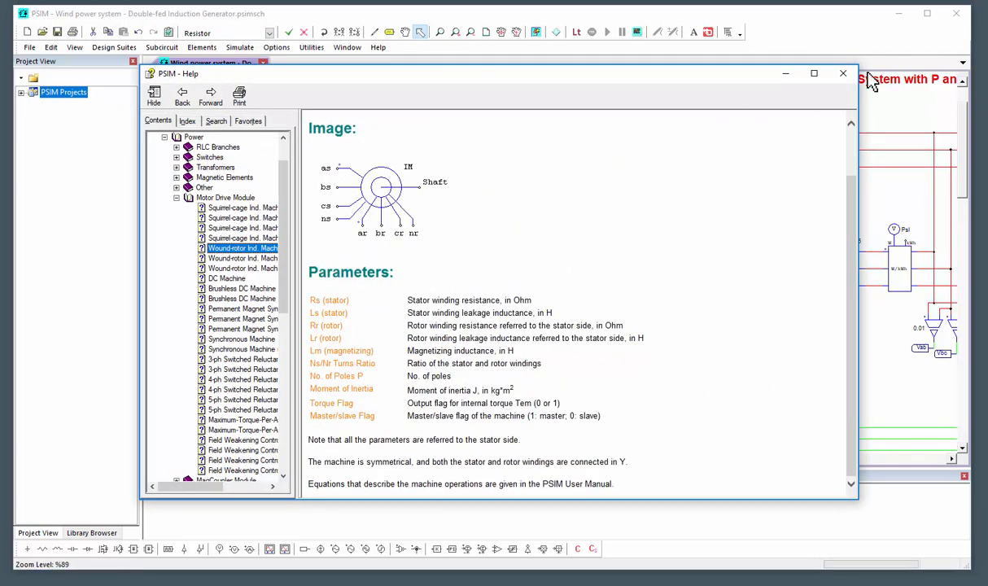
pyautogui.click(840, 72)
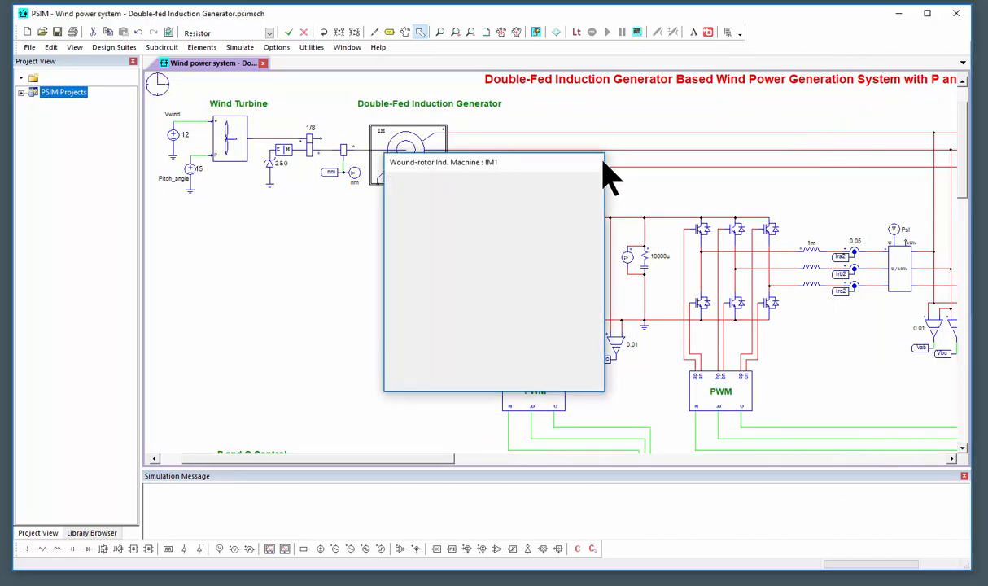
pyautogui.click(377, 45)
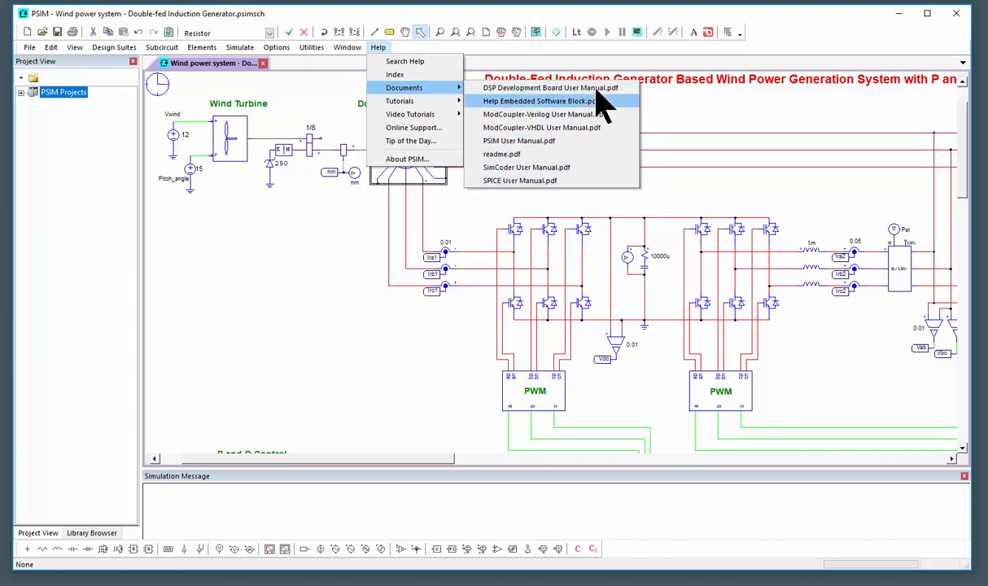
pyautogui.moveTo(550, 127)
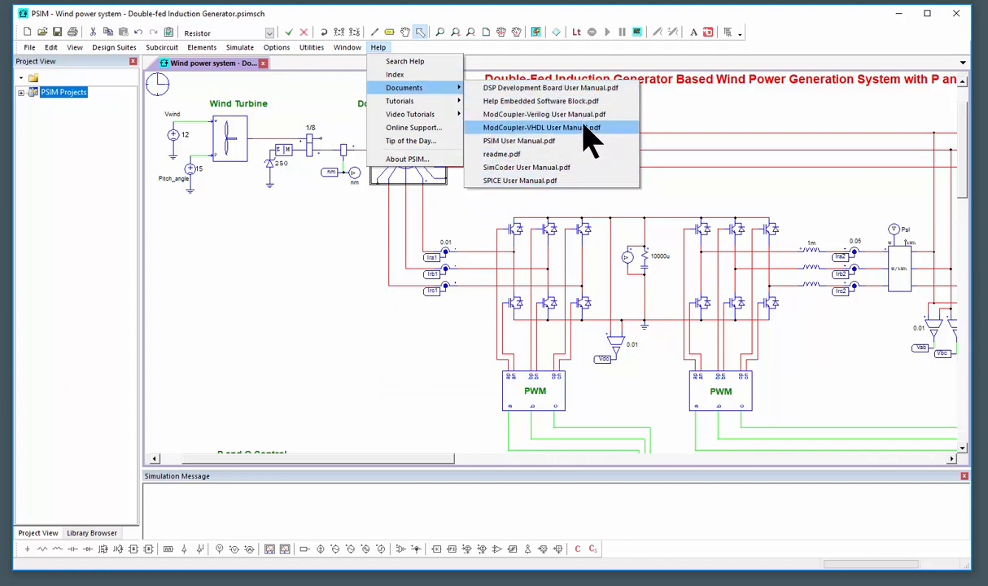
# - Dismiss the user manuals list and reopen the Help resources for the PDF tutorials
pyautogui.click(377, 47)
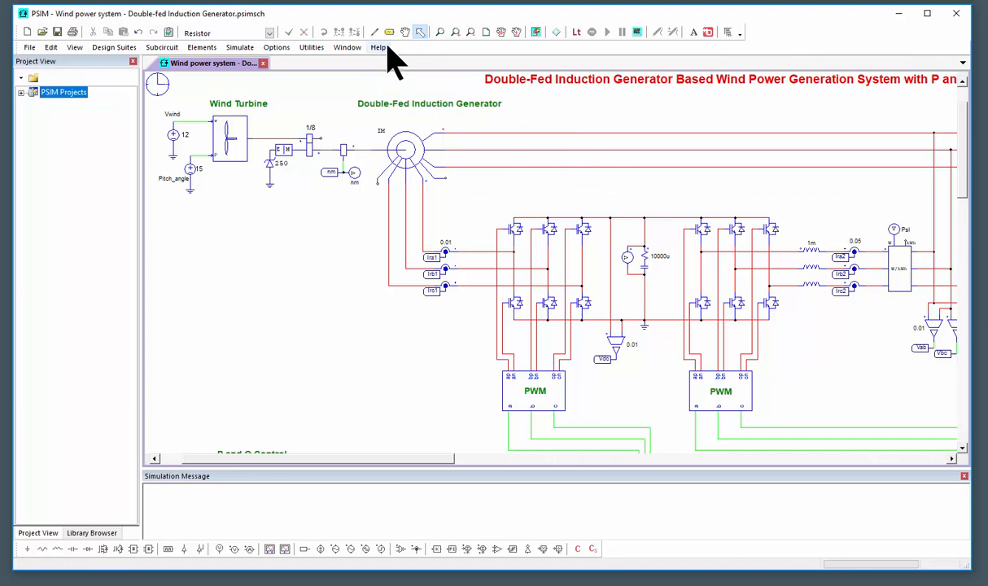
pyautogui.click(378, 46)
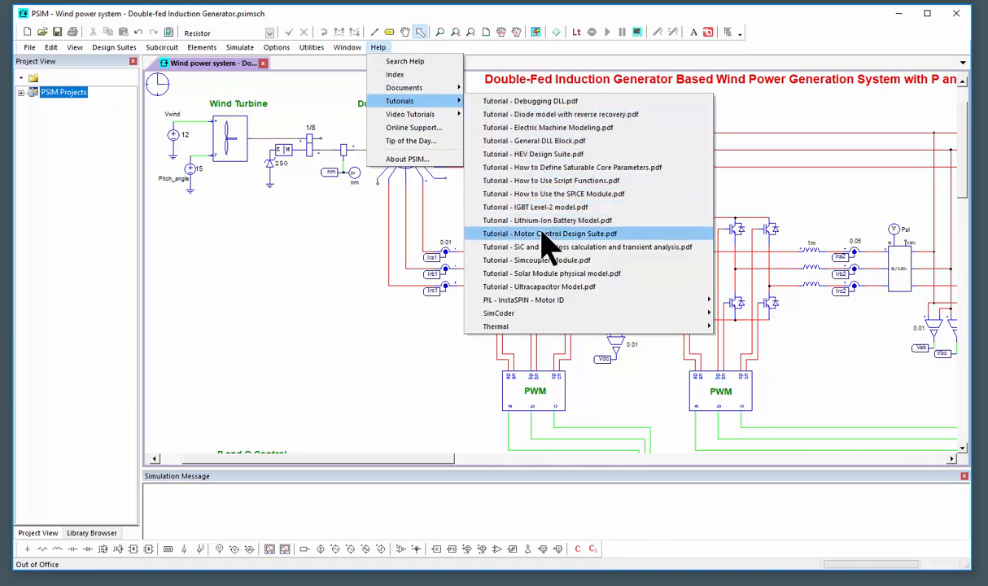
pyautogui.moveTo(547, 153)
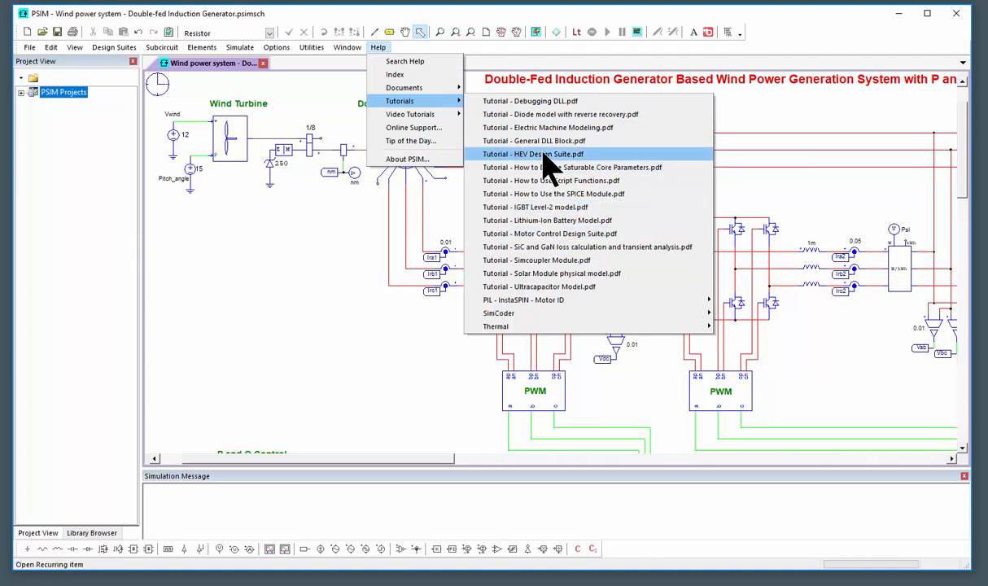
pyautogui.moveTo(553, 101)
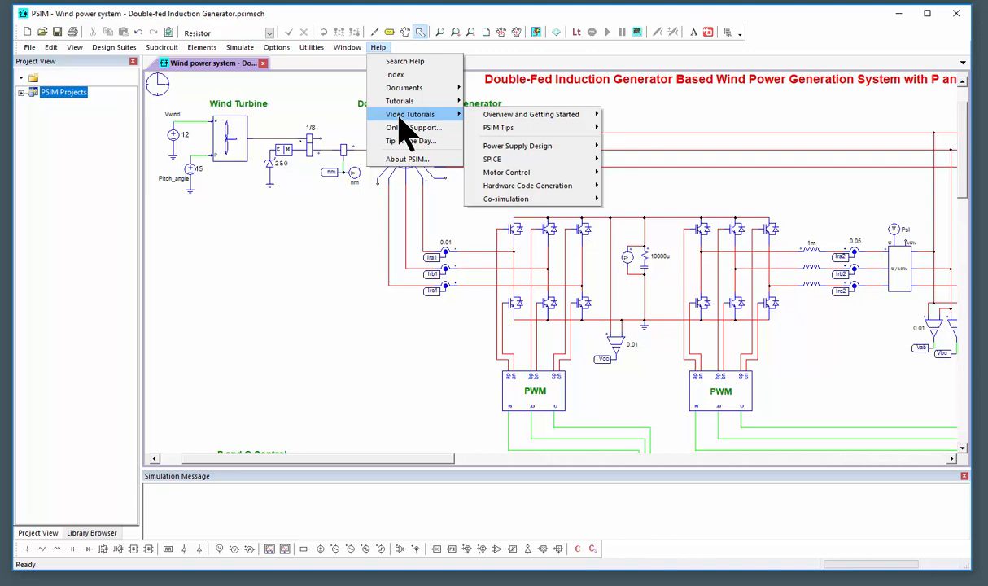
pyautogui.moveTo(498, 127)
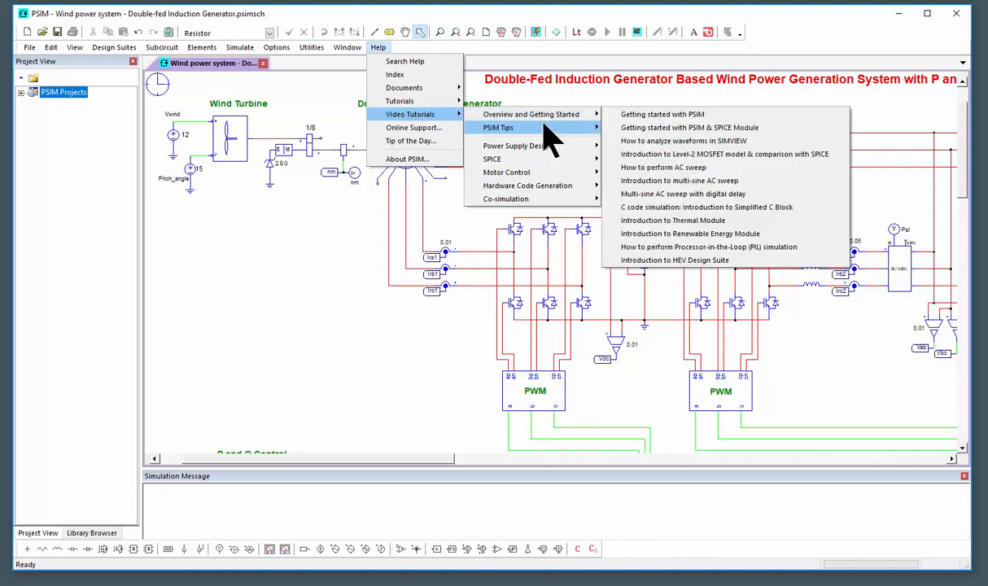
pyautogui.moveTo(492, 160)
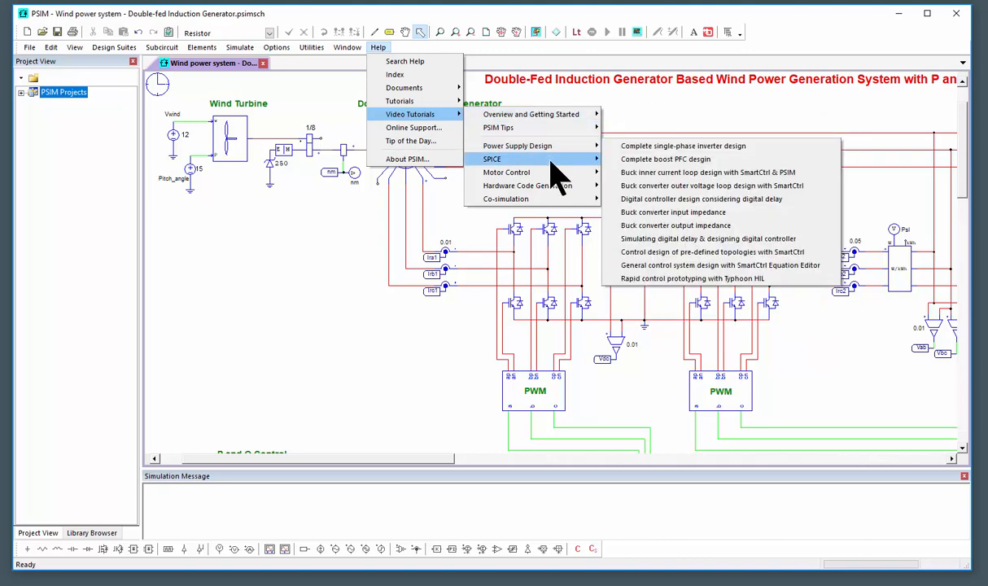
pyautogui.moveTo(527, 186)
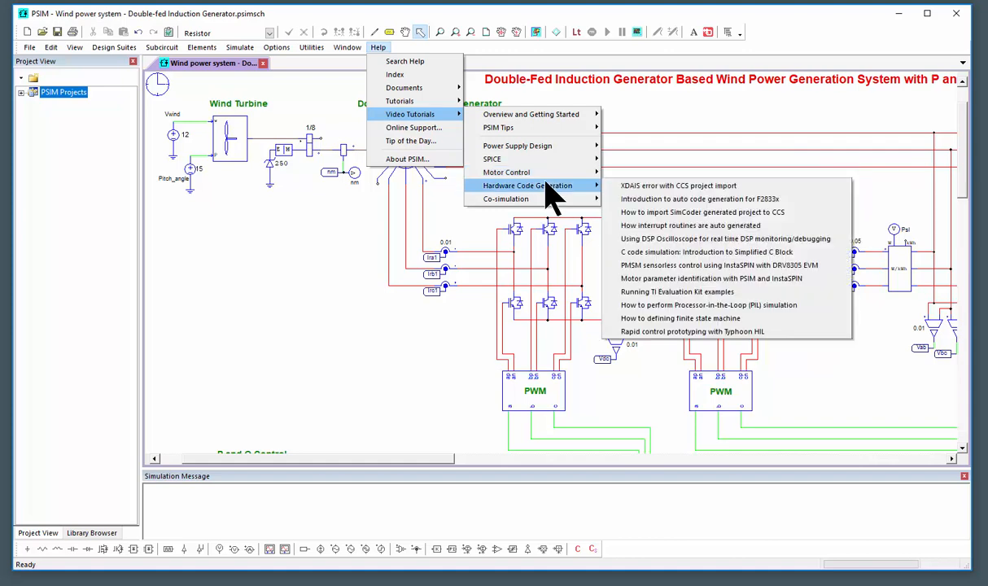
pyautogui.moveTo(554, 127)
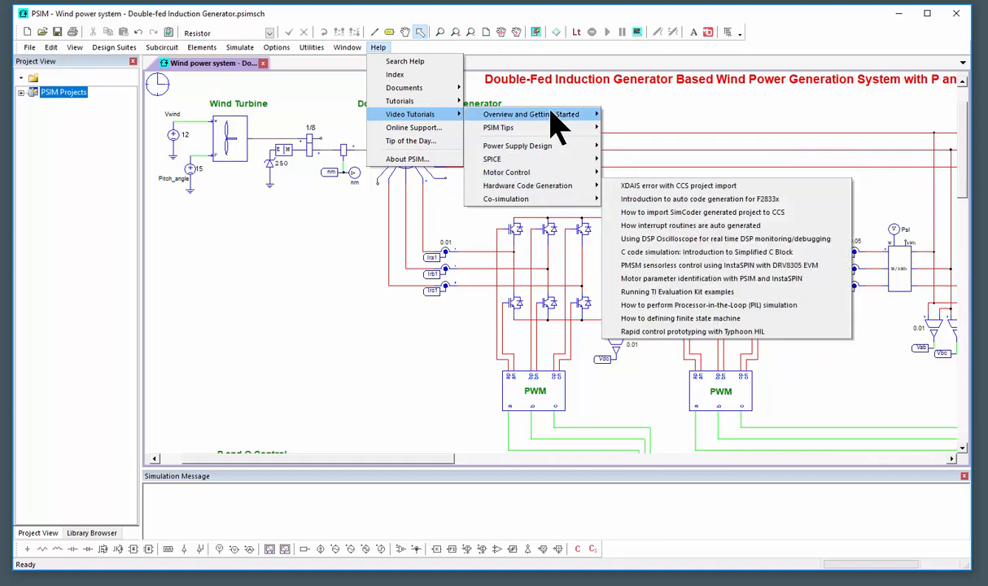
pyautogui.moveTo(498, 127)
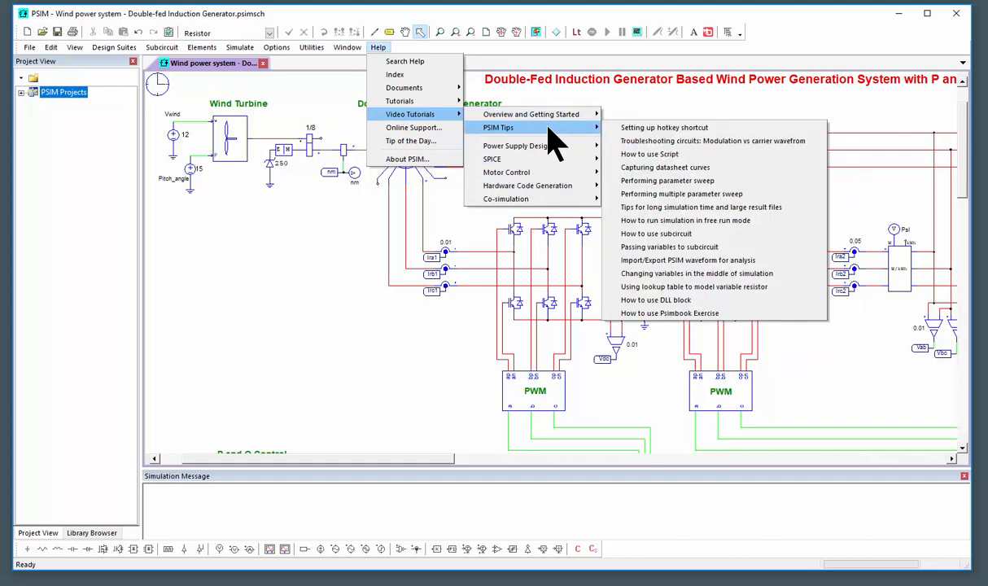
pyautogui.moveTo(710, 269)
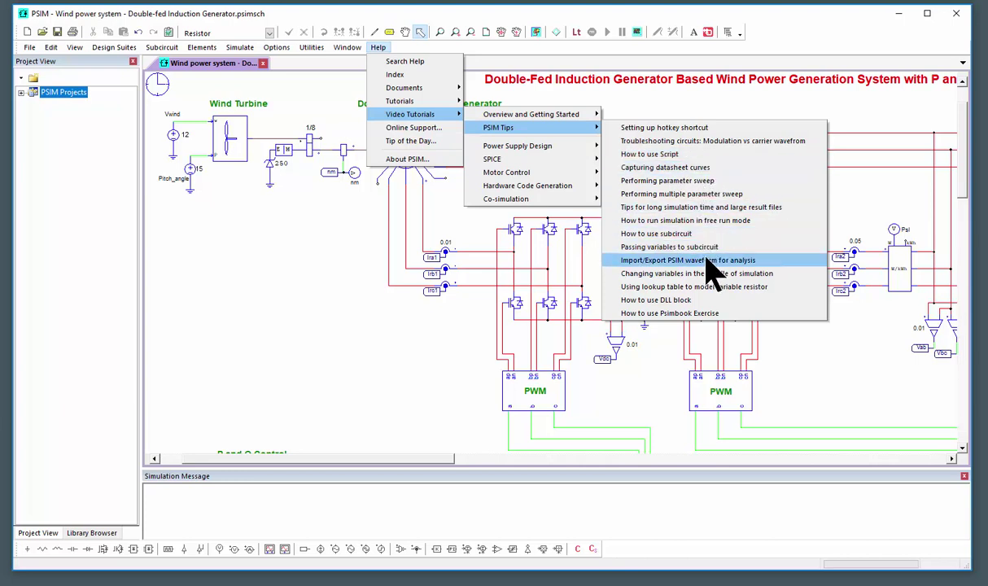
pyautogui.moveTo(413, 127)
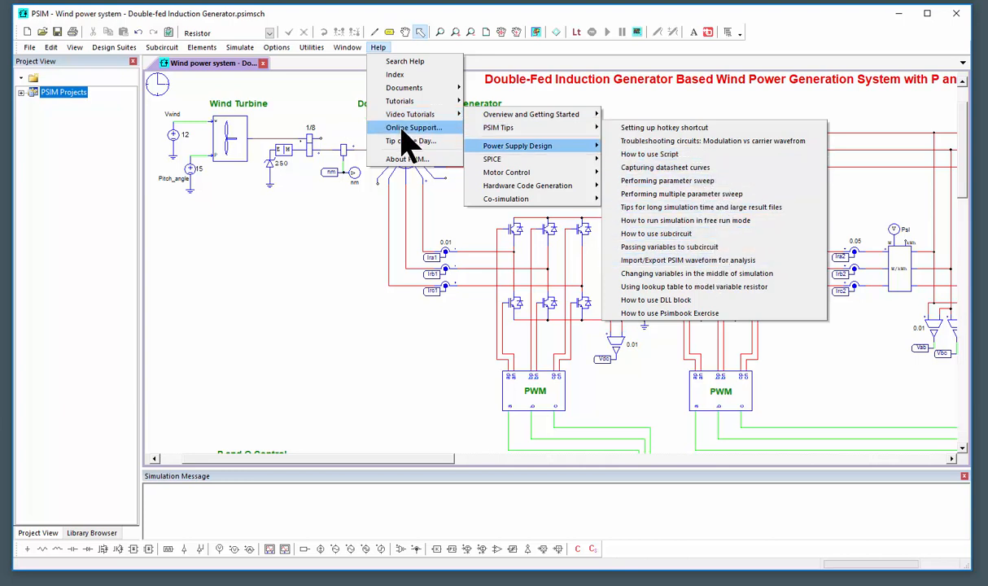
pyautogui.moveTo(423, 146)
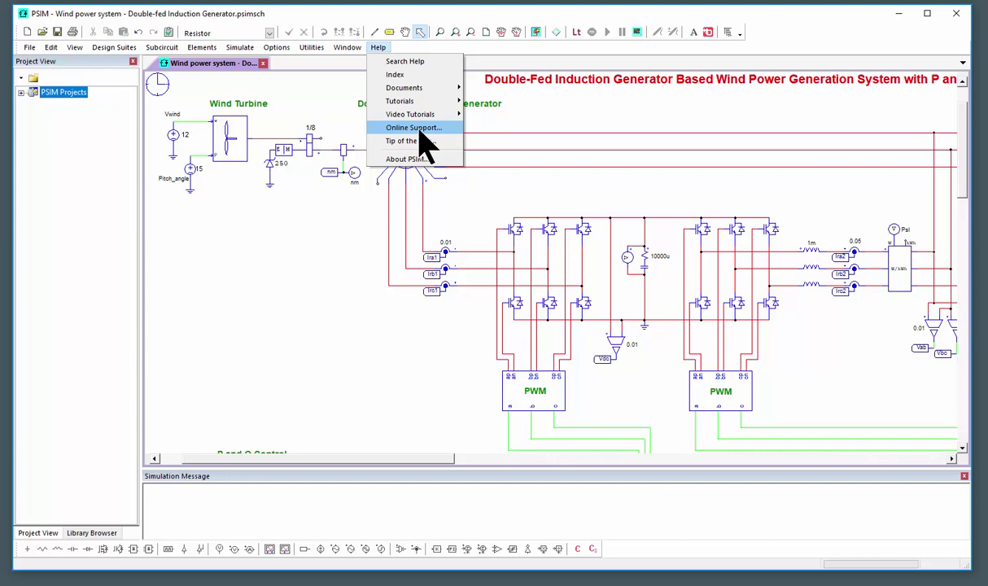
pyautogui.moveTo(425, 145)
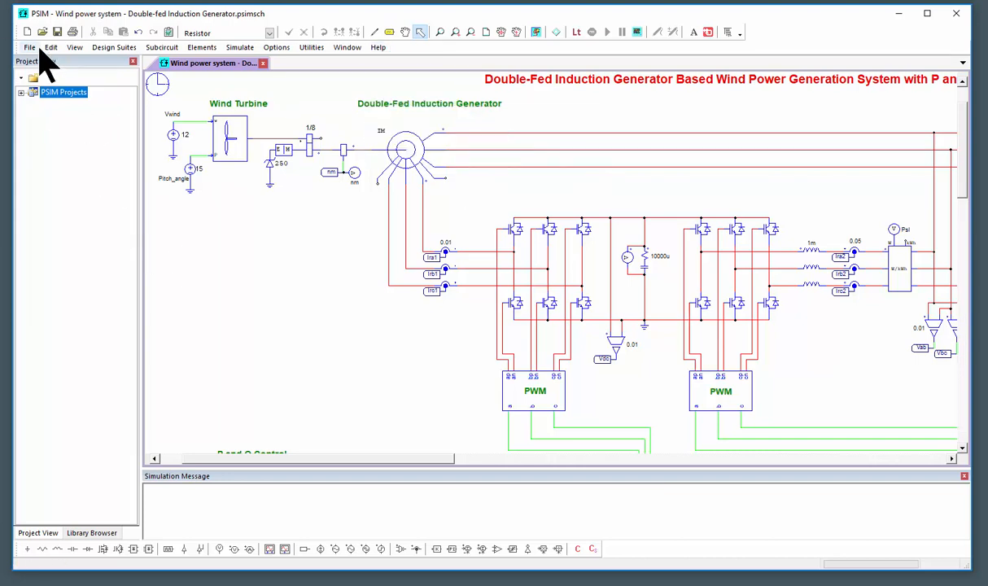
# - Reopen the Help Browser, search for dc to list matching example circuits, then close it
pyautogui.click(26, 45)
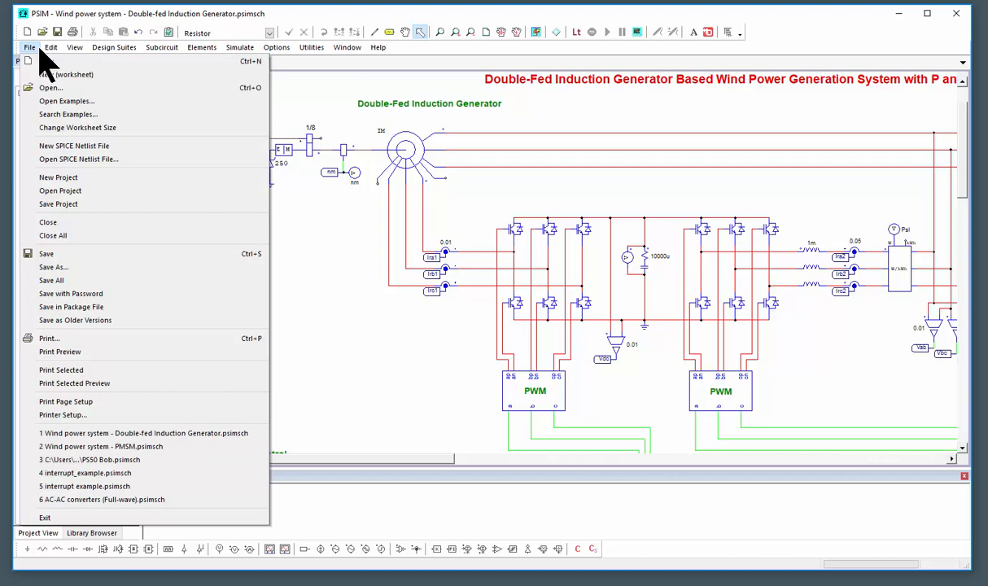
pyautogui.click(376, 46)
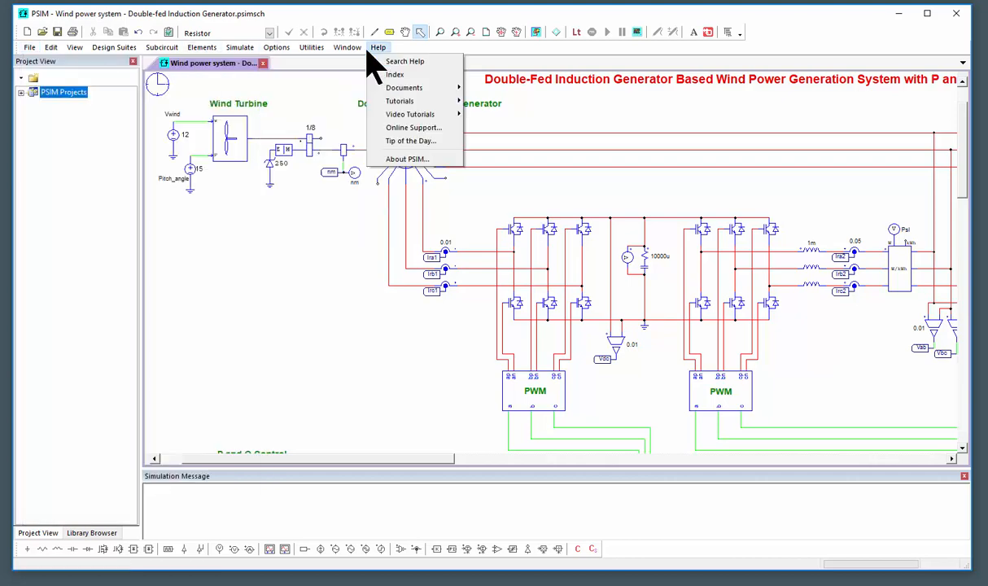
pyautogui.click(406, 62)
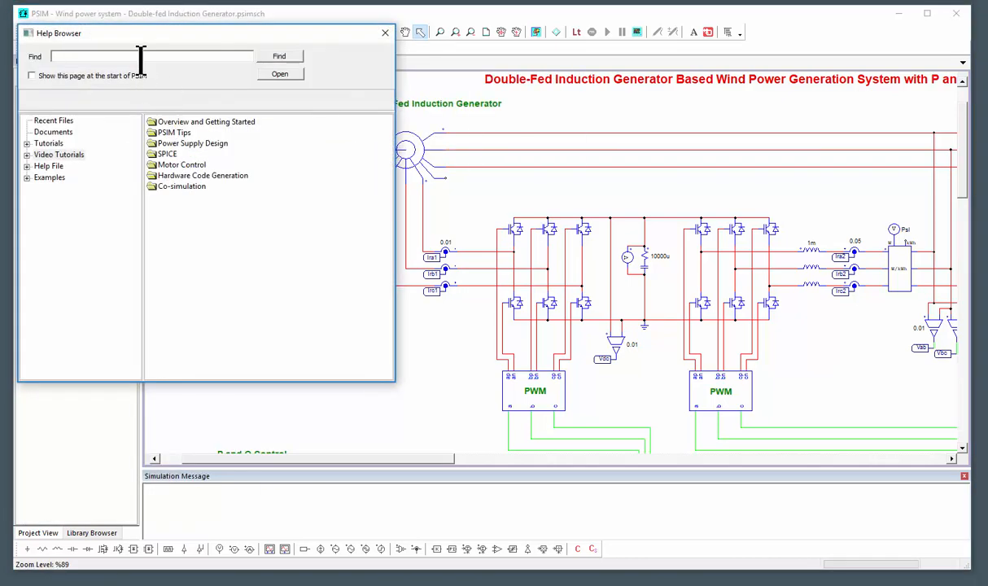
pyautogui.write('dc')
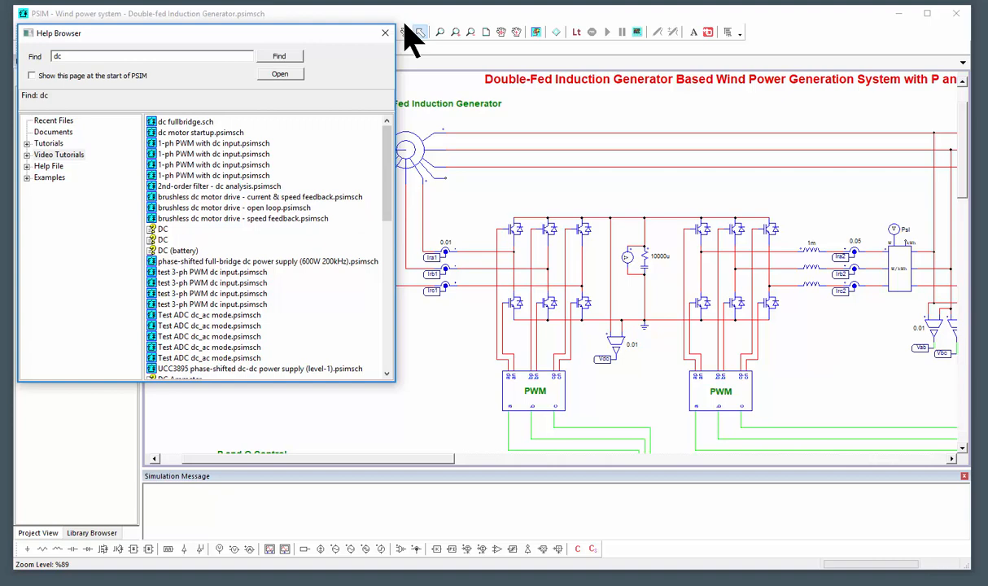
pyautogui.click(32, 45)
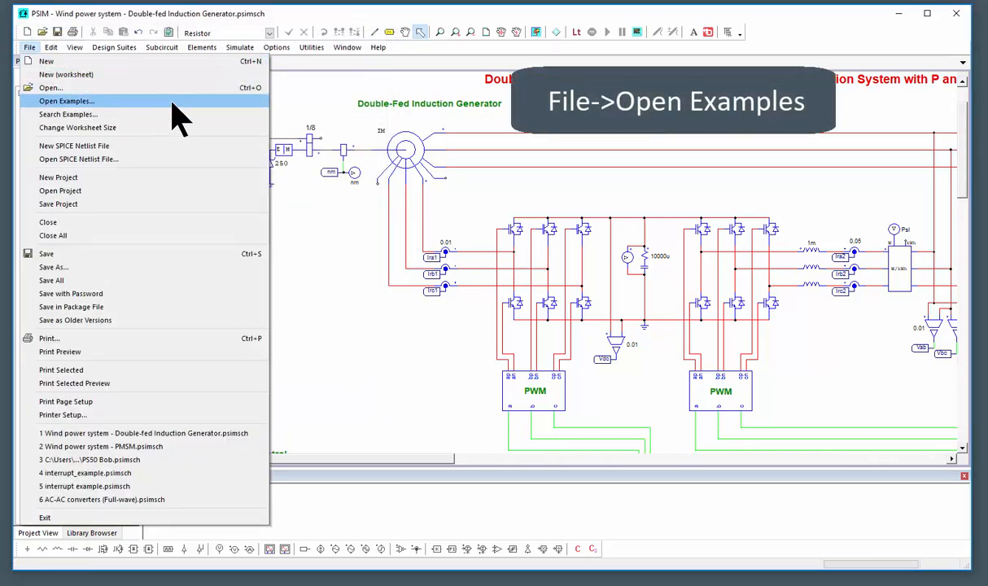
# - Browse File > Open Examples into the Magnetic Modeling folder and back, then cancel the dialog
pyautogui.click(62, 101)
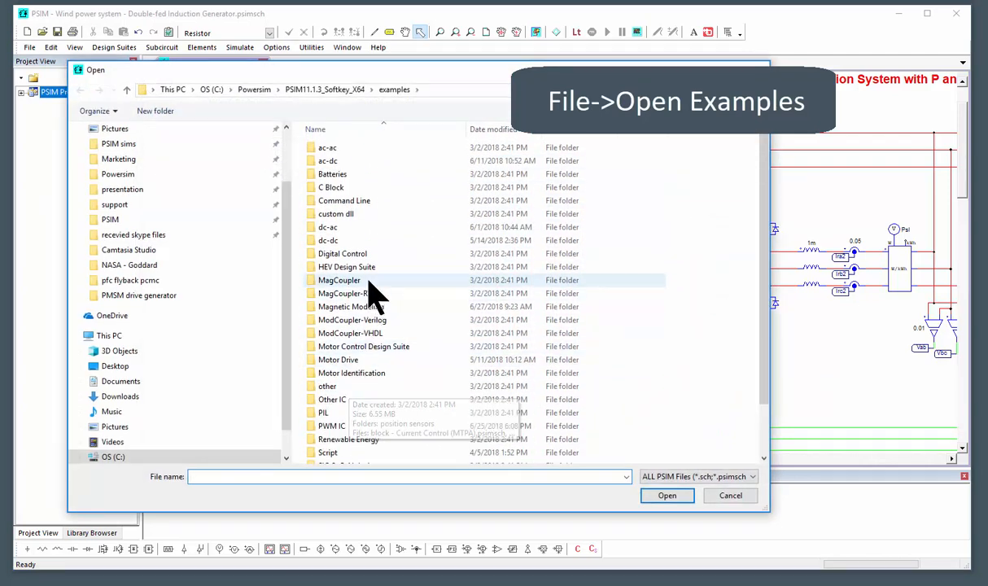
pyautogui.doubleClick(345, 306)
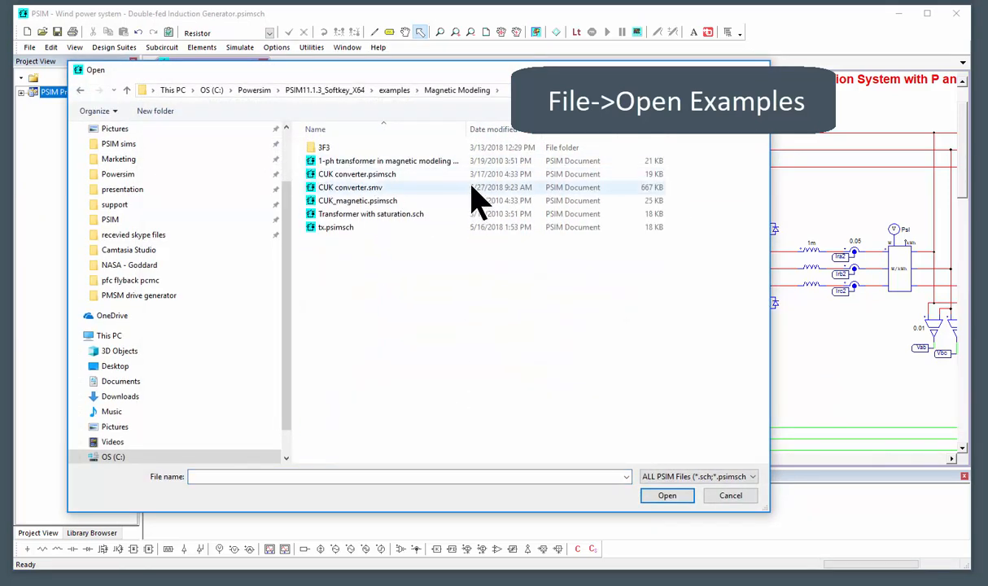
pyautogui.click(394, 89)
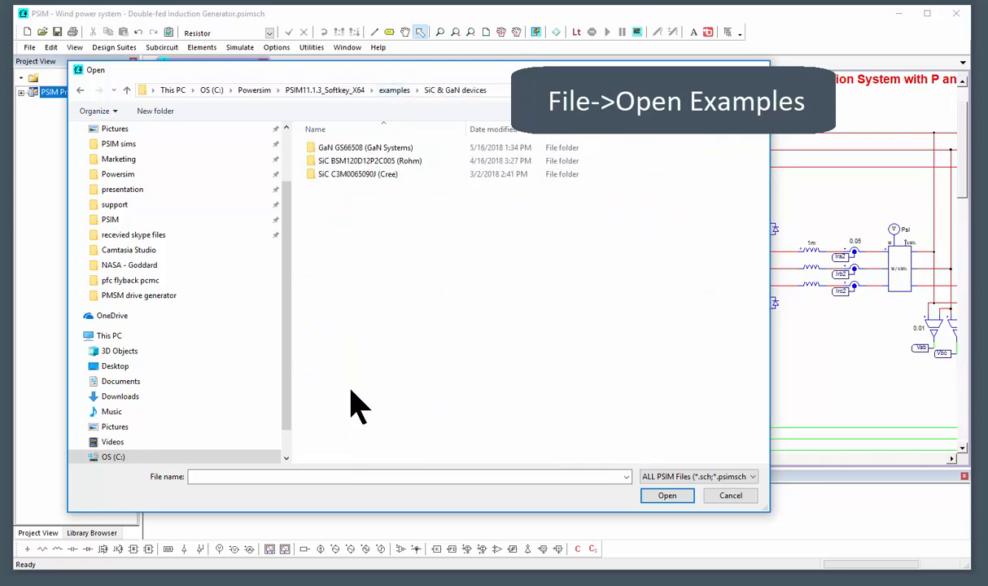
pyautogui.click(394, 90)
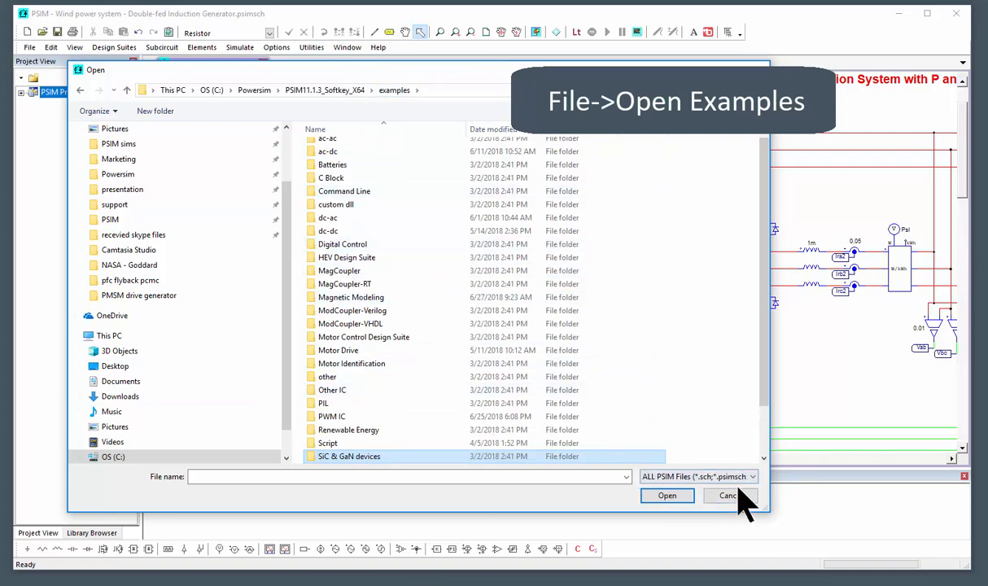
pyautogui.click(14, 47)
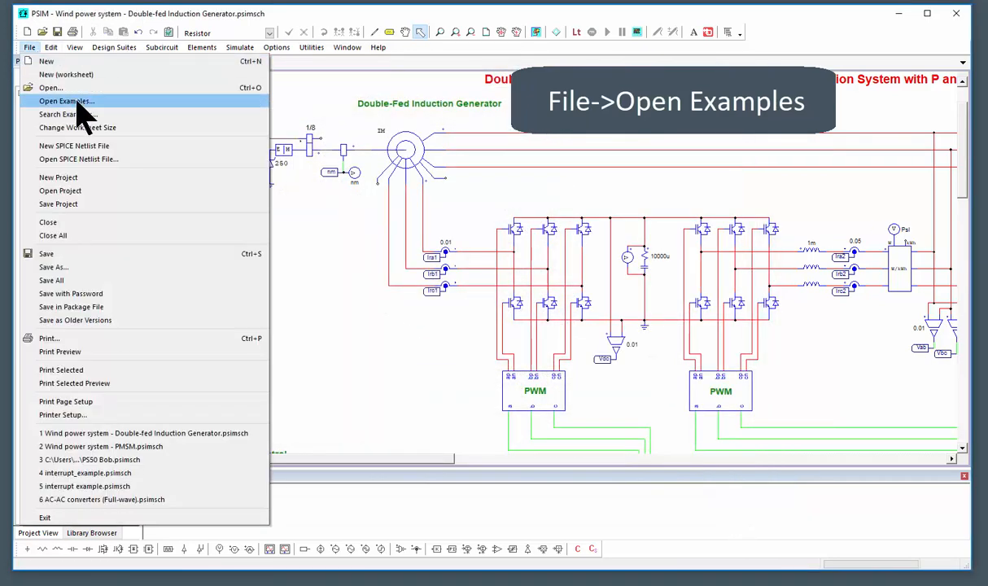
# - Bring up the searchable examples browser via File > Search Examples
pyautogui.click(63, 101)
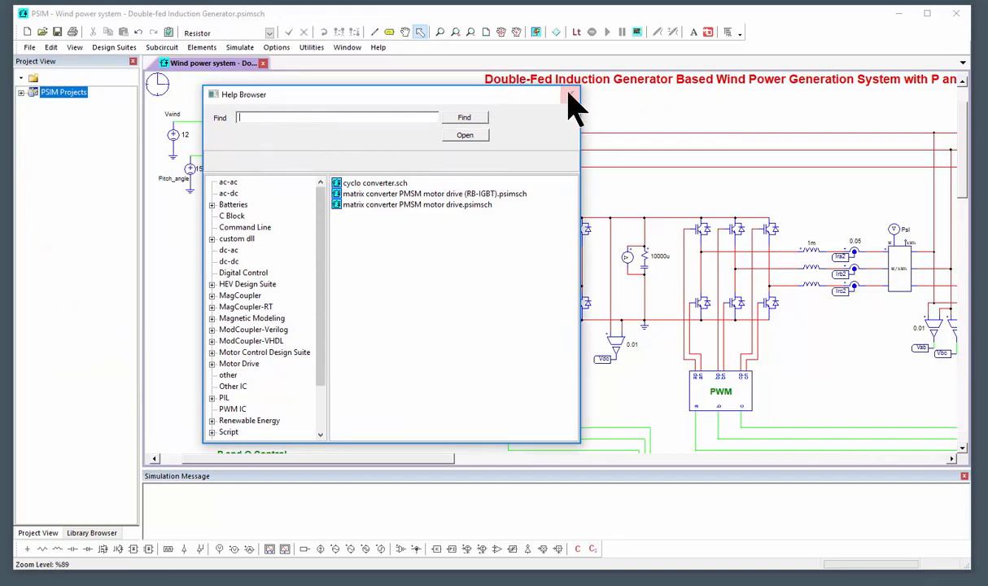
# - Close the examples browser, leaving the wind power system schematic showing
pyautogui.click(560, 94)
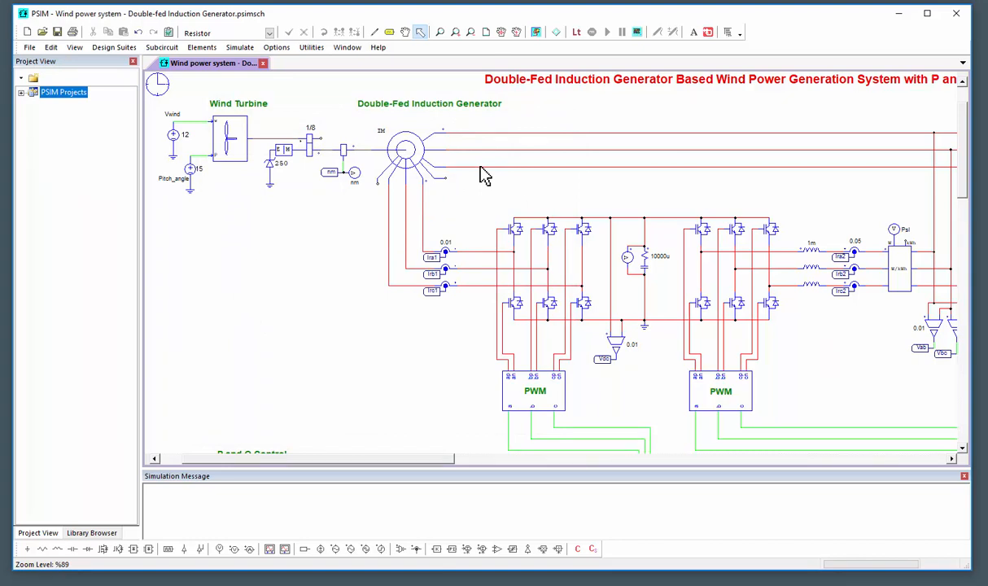
pyautogui.moveTo(459, 166)
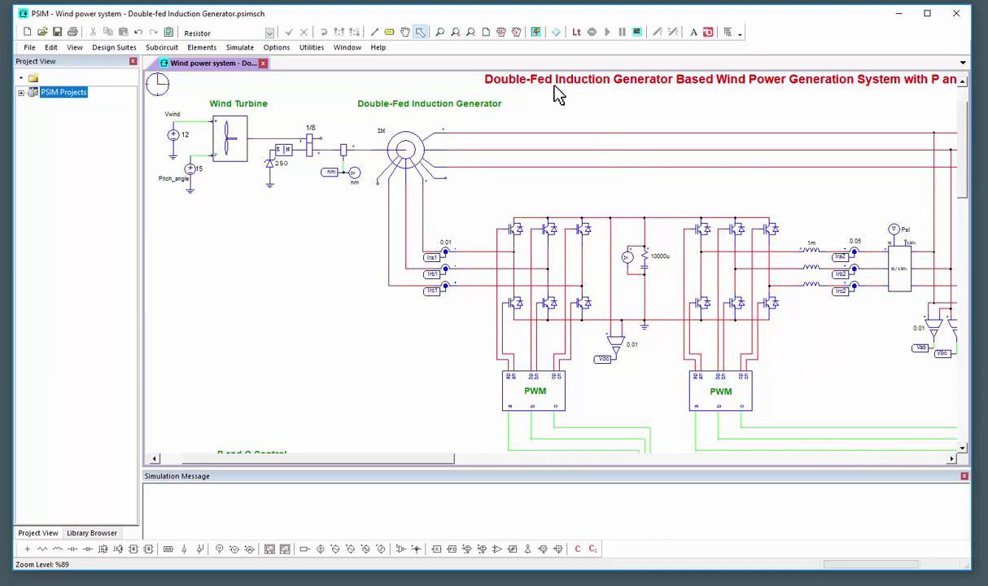
pyautogui.moveTo(288, 293)
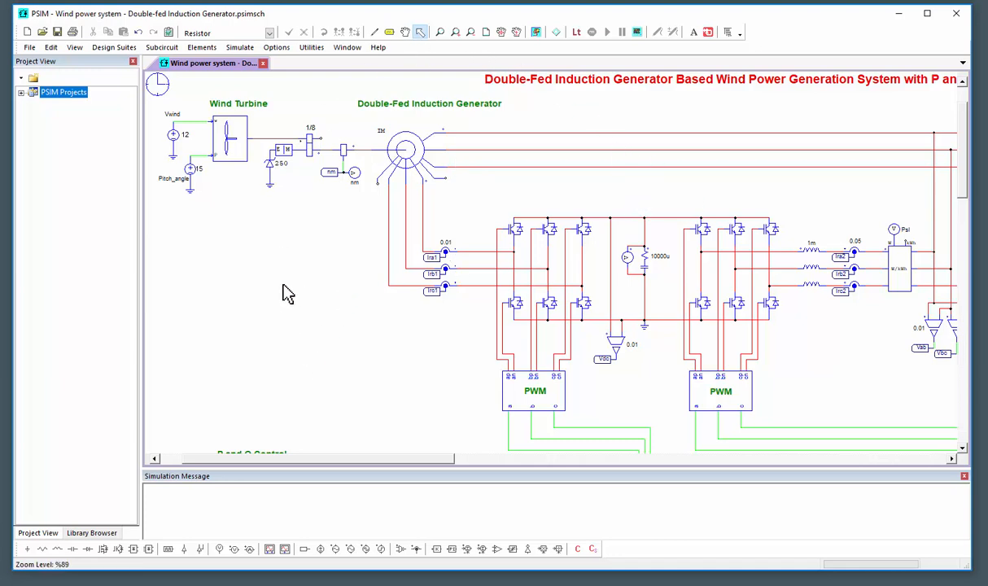
pyautogui.moveTo(270, 273)
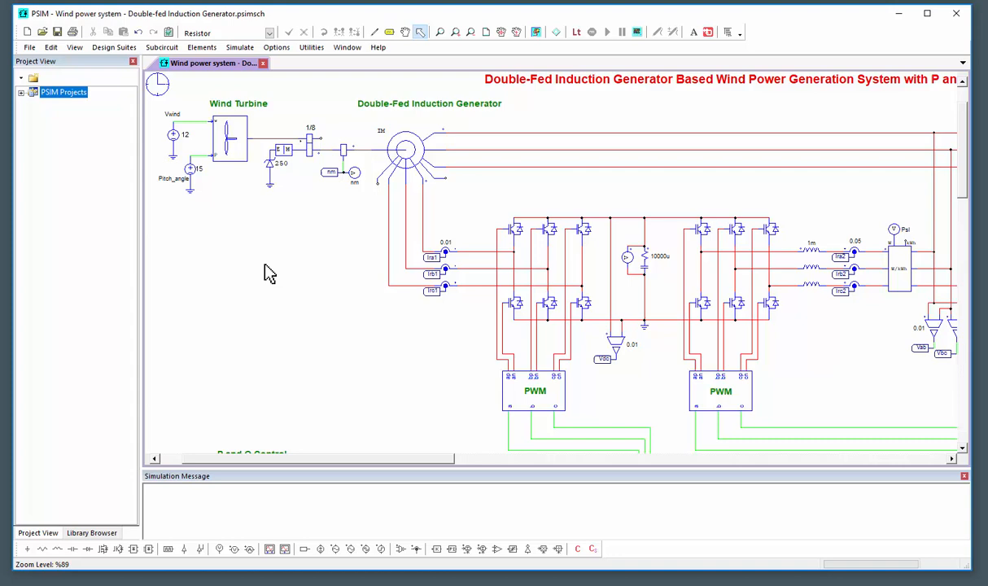
pyautogui.moveTo(382, 59)
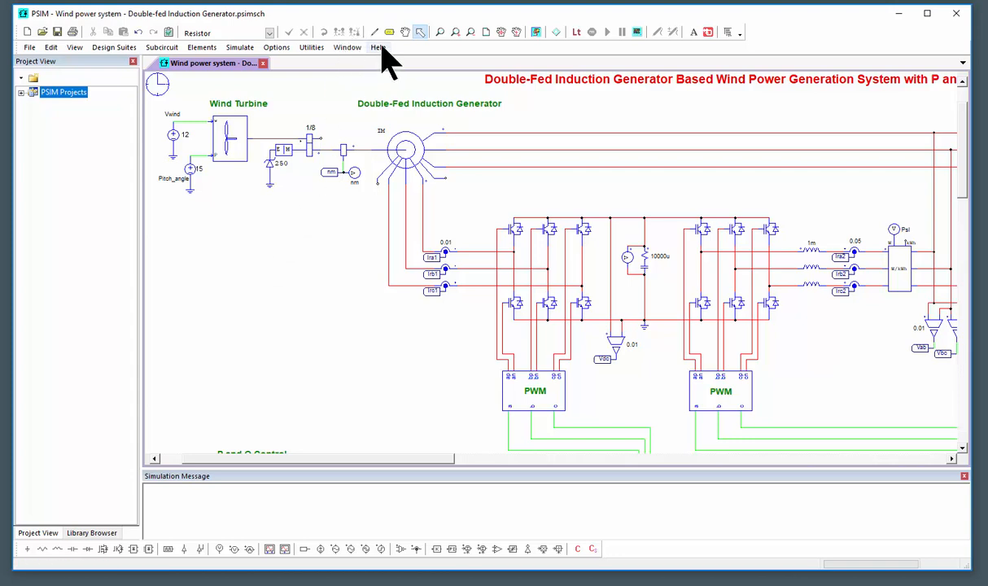
# - Bring up the Help options for the Video Tutorials submenus
pyautogui.click(393, 46)
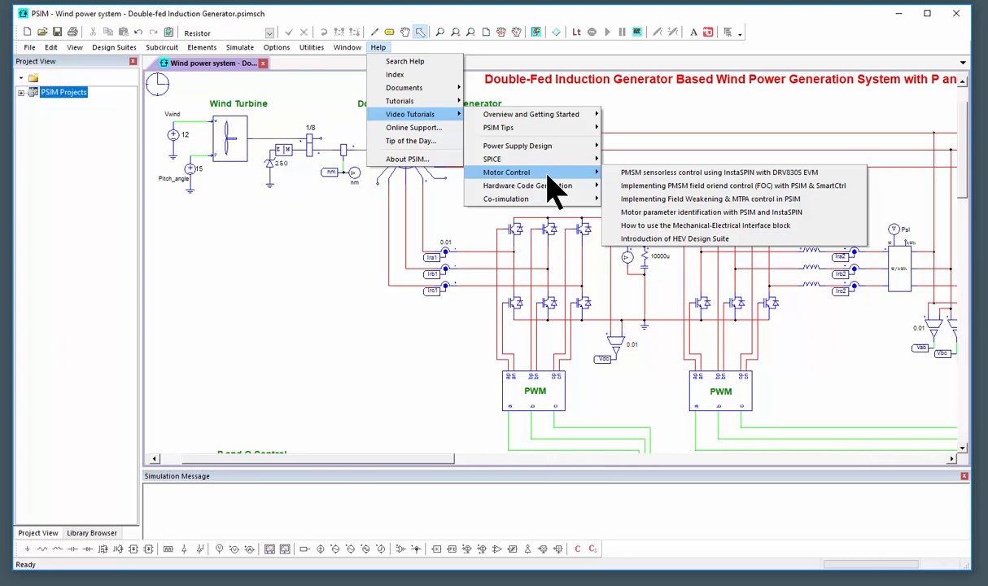
pyautogui.moveTo(521, 192)
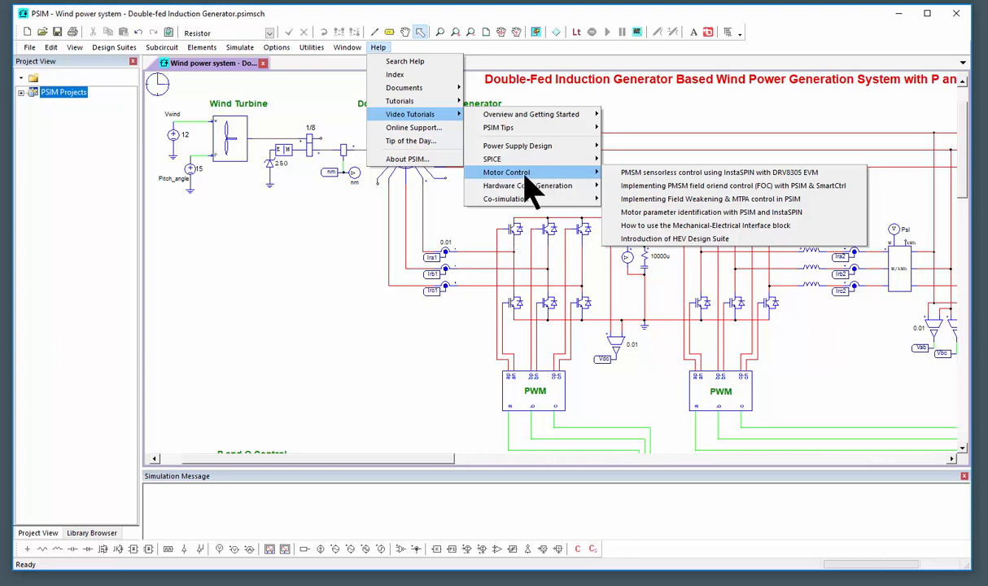
pyautogui.moveTo(526, 185)
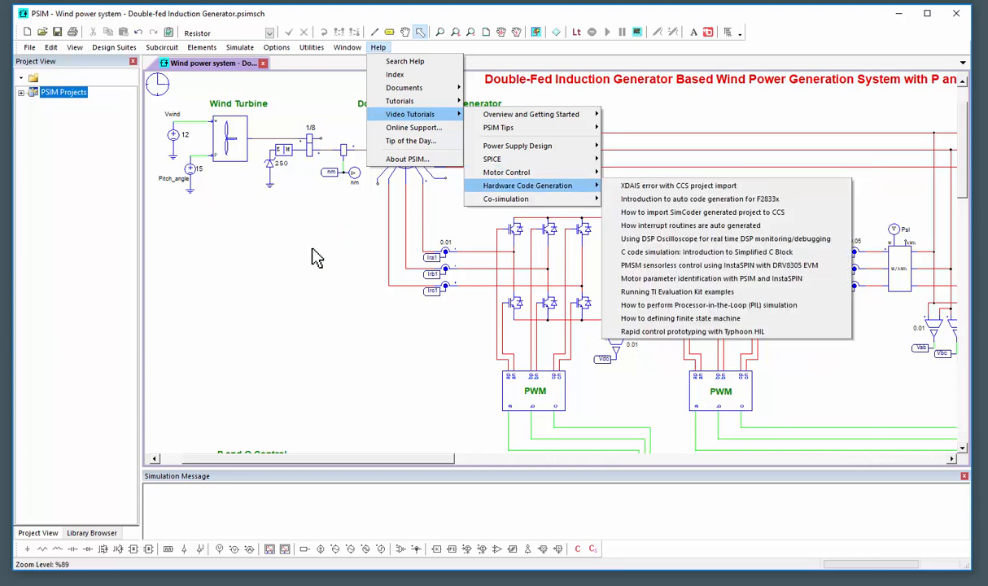
pyautogui.moveTo(313, 257)
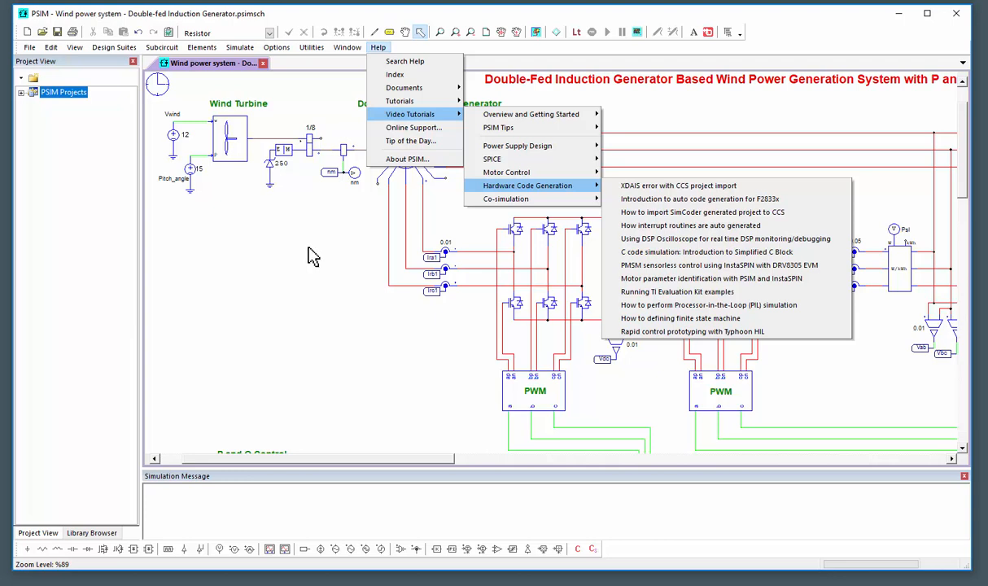
pyautogui.moveTo(90, 139)
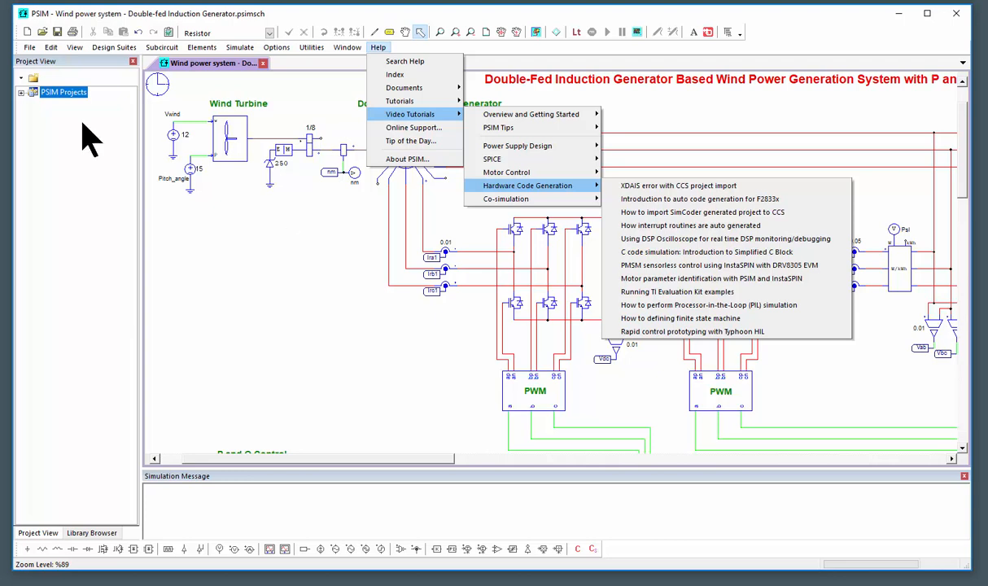